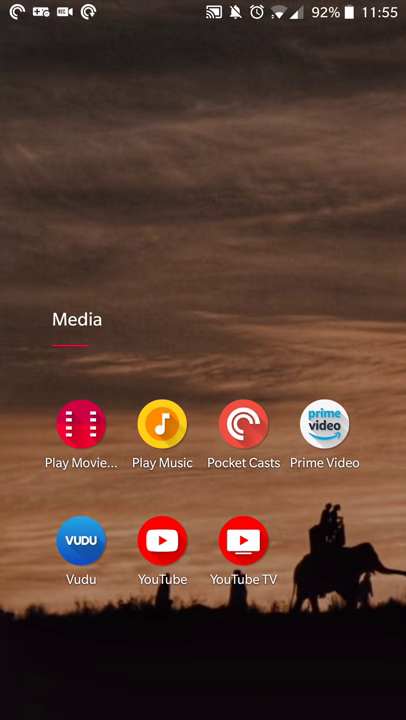
Launch Pocket Casts from the home screen, return home, and reopen it on the In Progress list.
click(243, 425)
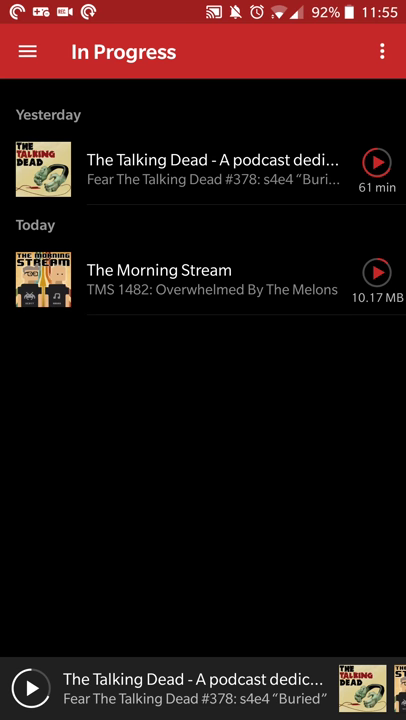
click(27, 51)
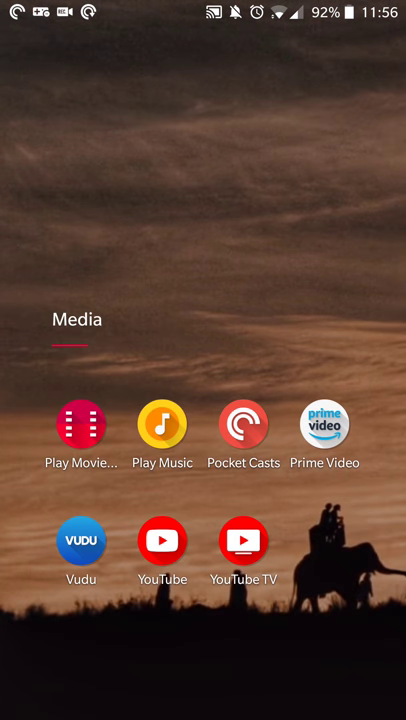
click(243, 424)
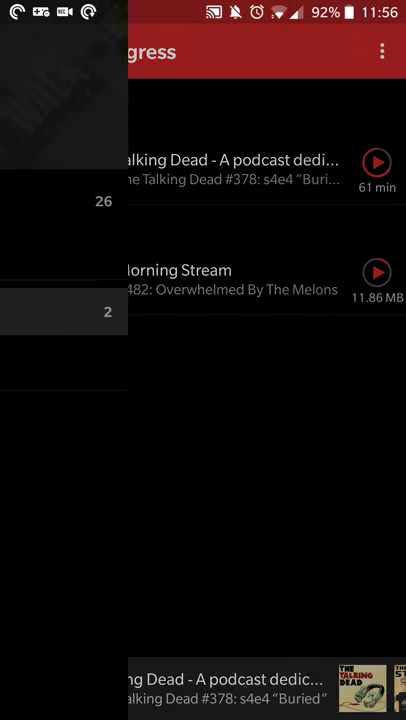
click(24, 51)
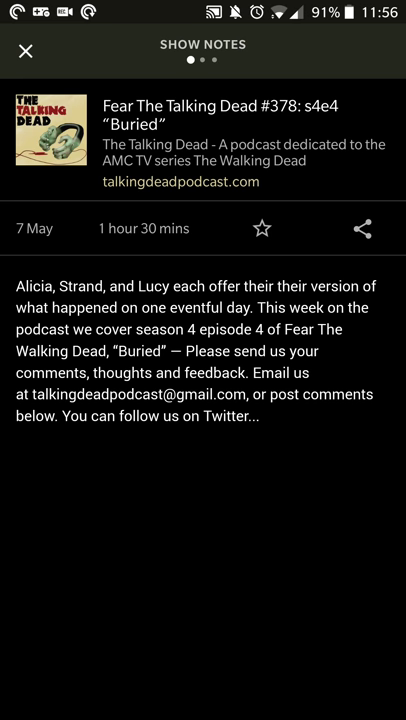
click(365, 229)
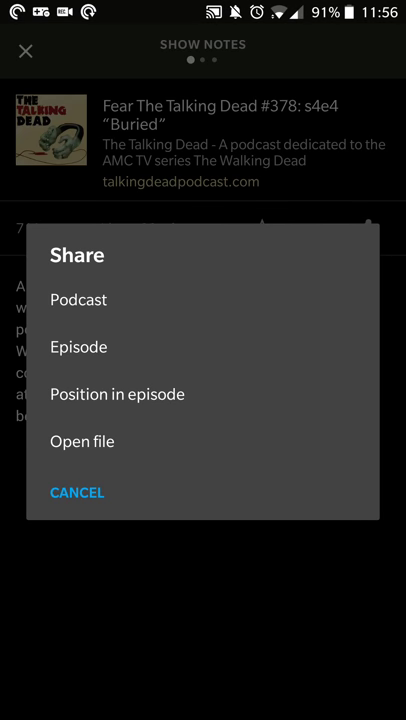
click(77, 492)
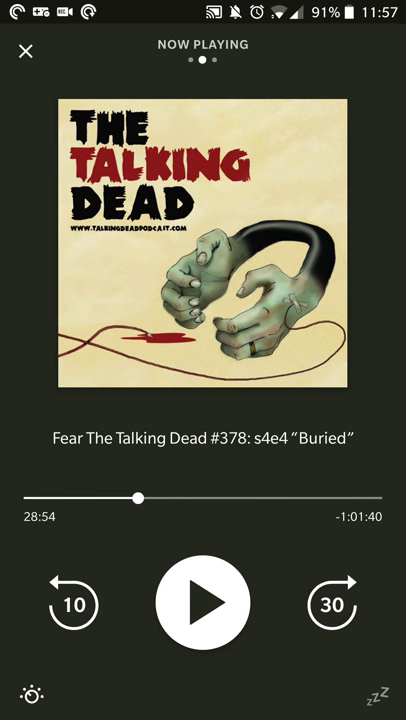
click(26, 51)
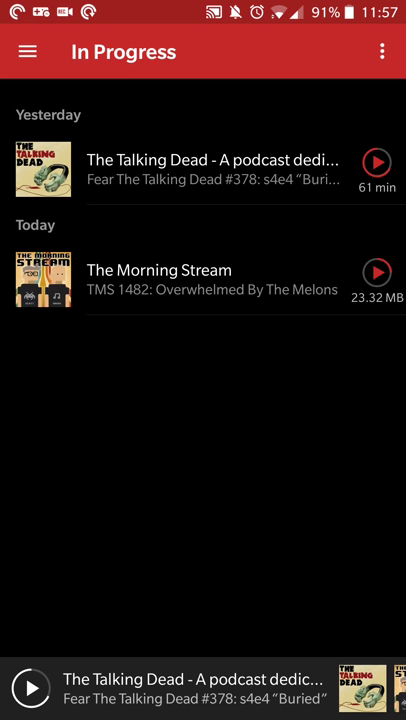
Switch from In Progress to the Downloads list via the navigation drawer.
click(27, 51)
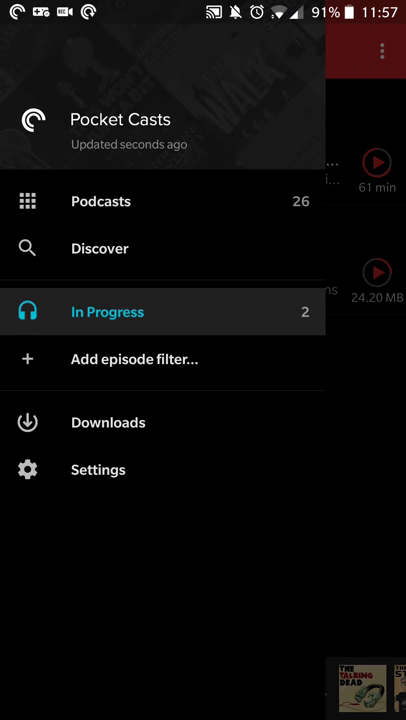
click(108, 422)
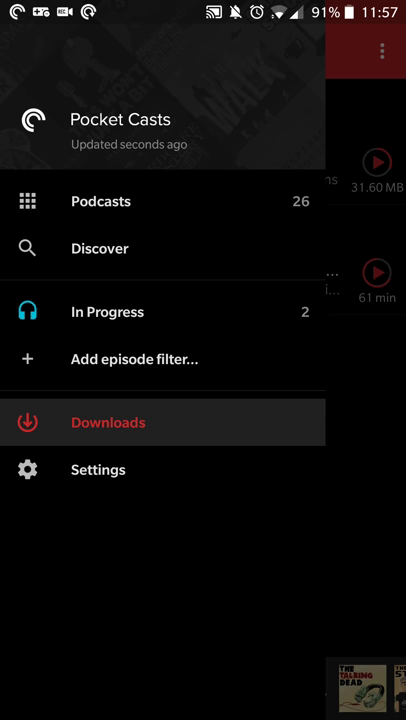
Browse the subscribed podcasts grid to Life of an Accounting Droid and reach its podcast settings.
click(100, 201)
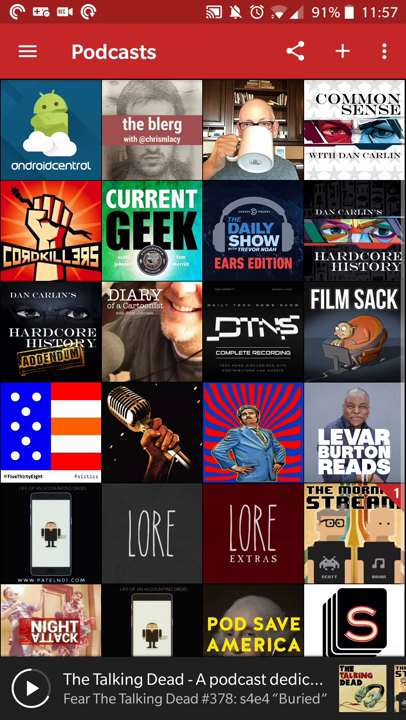
scroll(down, 3)
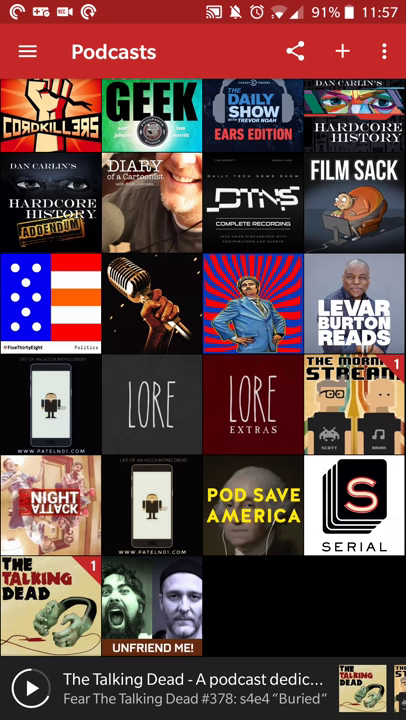
scroll(down, 3)
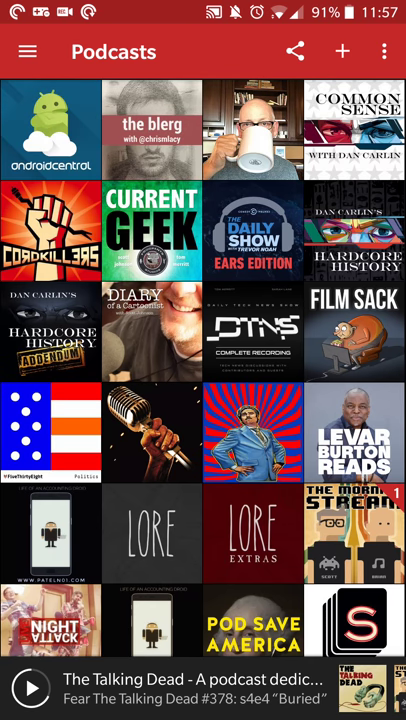
scroll(down, 3)
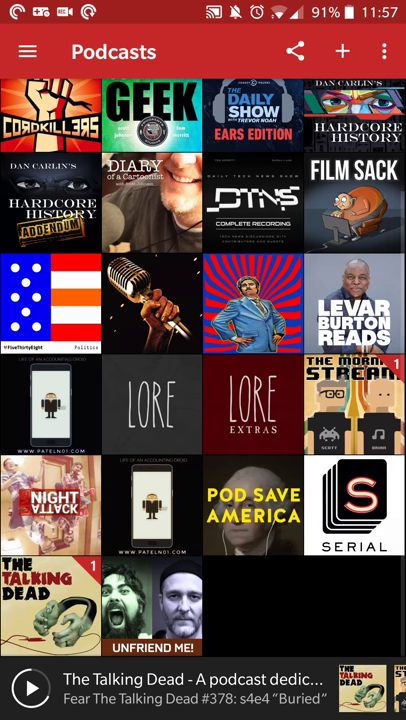
scroll(down, 3)
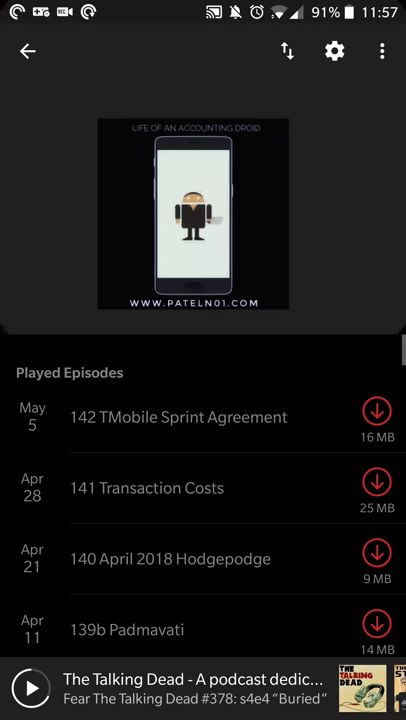
scroll(down, 3)
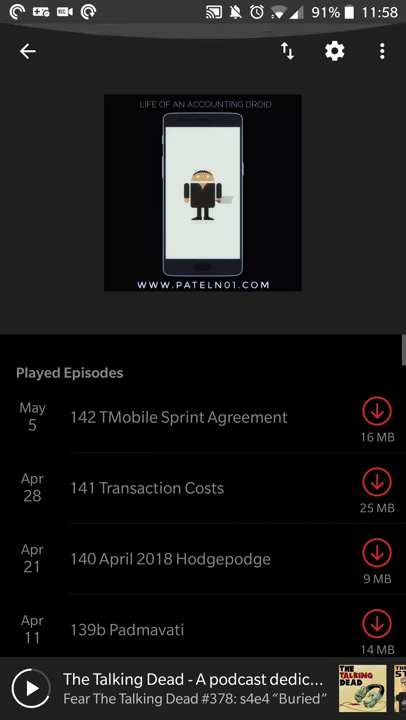
click(334, 51)
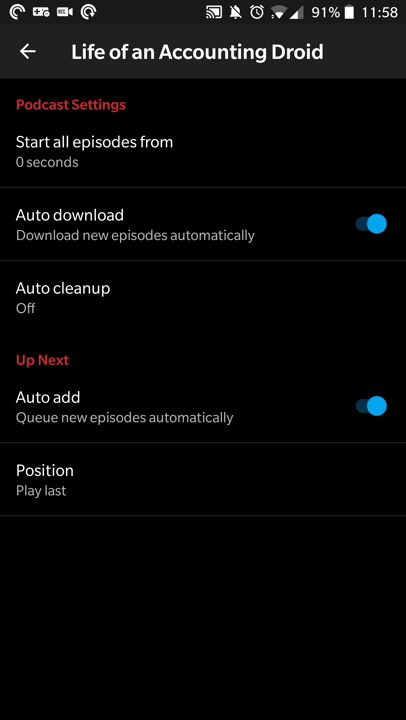
Toggle Auto add off and back on, and leave the queue Position choice unchanged at play last.
click(63, 288)
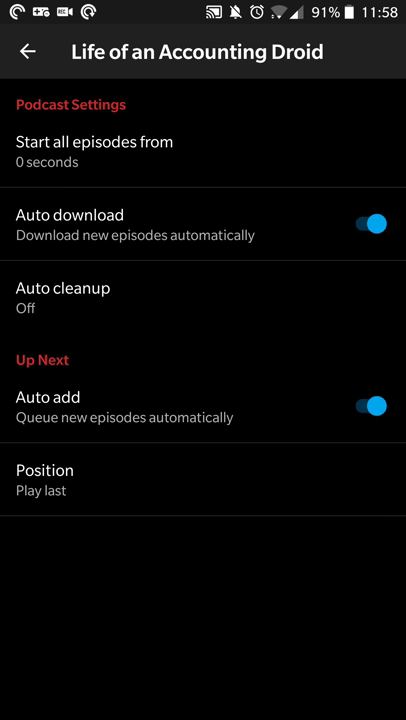
click(371, 405)
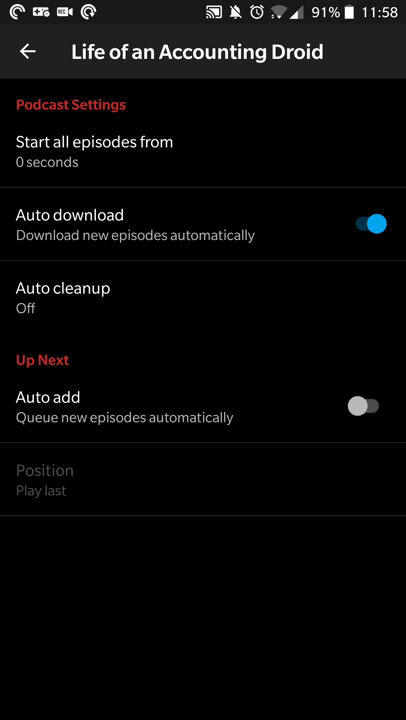
click(363, 406)
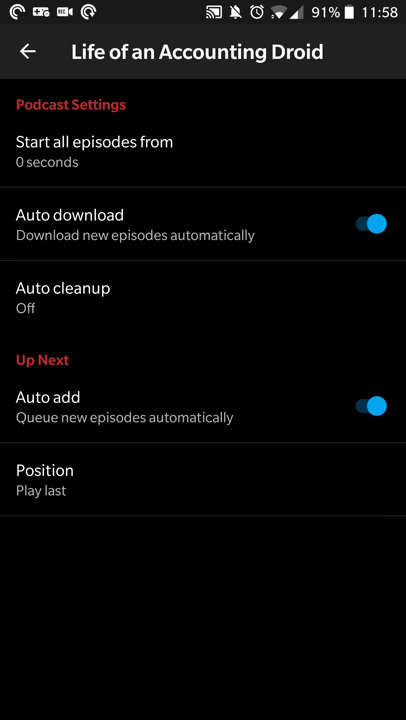
click(45, 470)
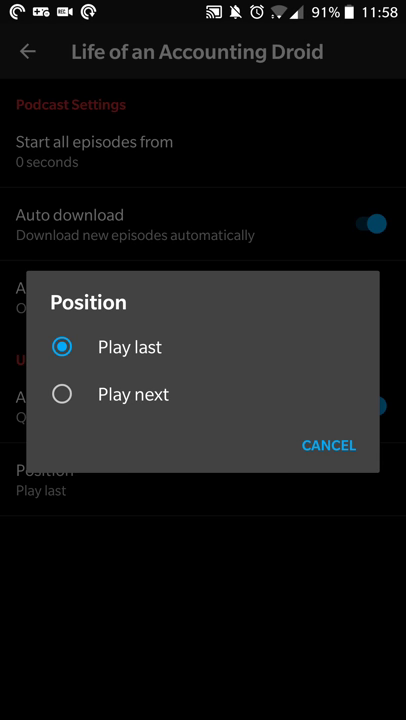
click(328, 445)
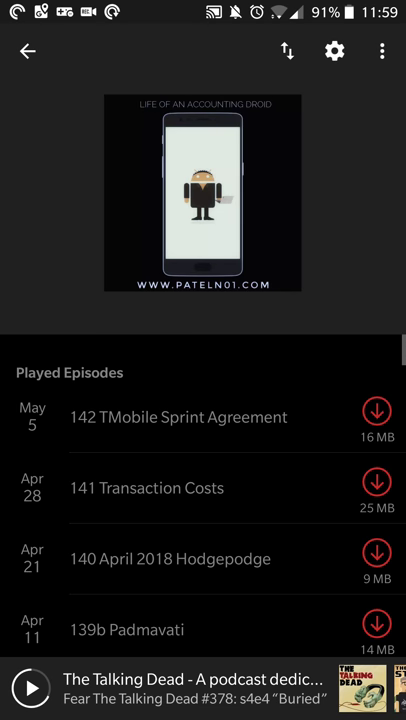
Browse Discover's Featured and Trending charts, then switch to the Nearby sharing page.
click(27, 51)
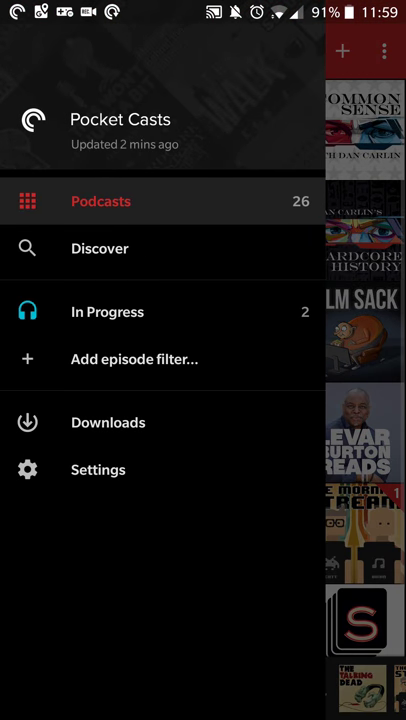
click(99, 248)
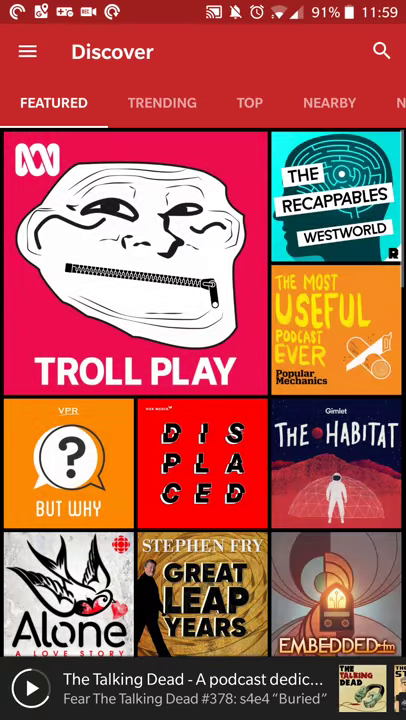
scroll(down, 3)
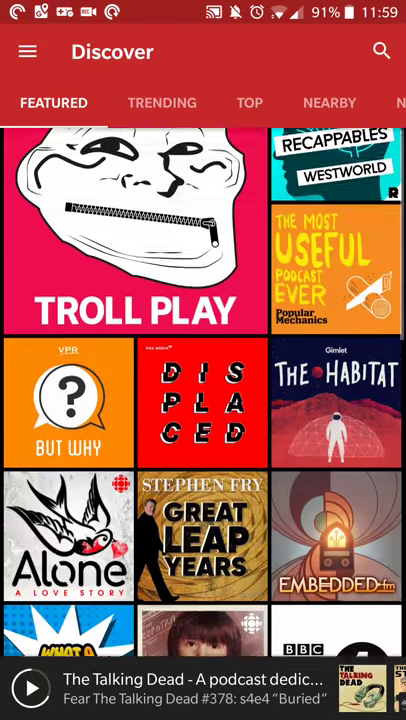
click(161, 103)
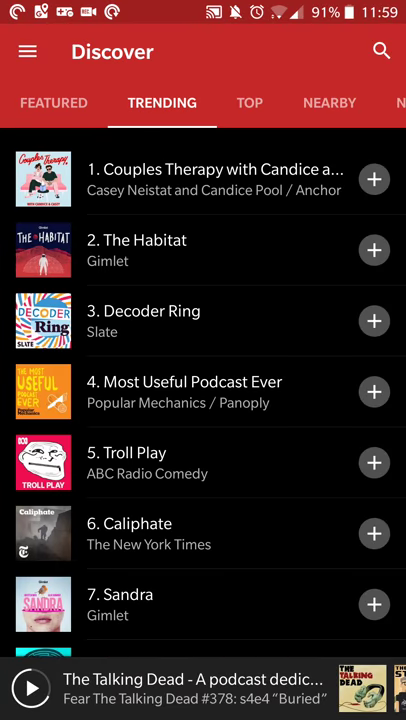
scroll(down, 3)
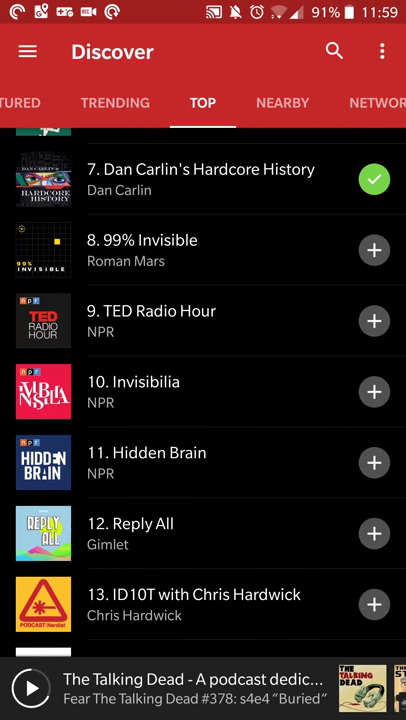
click(282, 103)
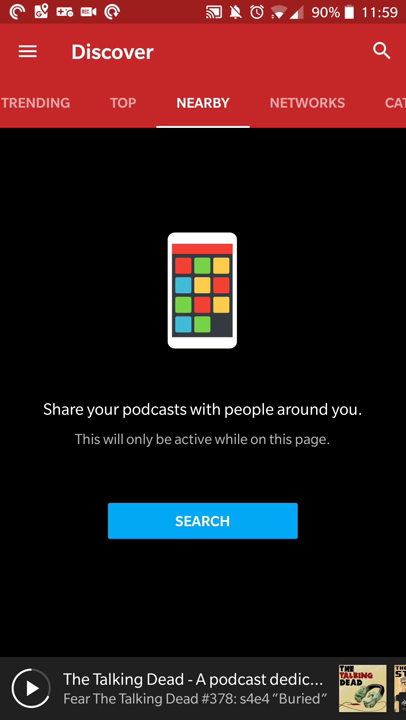
Allow and start the Nearby podcast search, cancel it, and move to the Networks list.
click(202, 520)
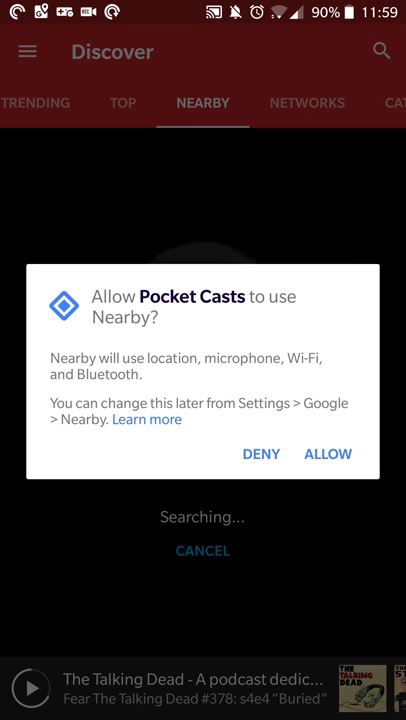
click(328, 454)
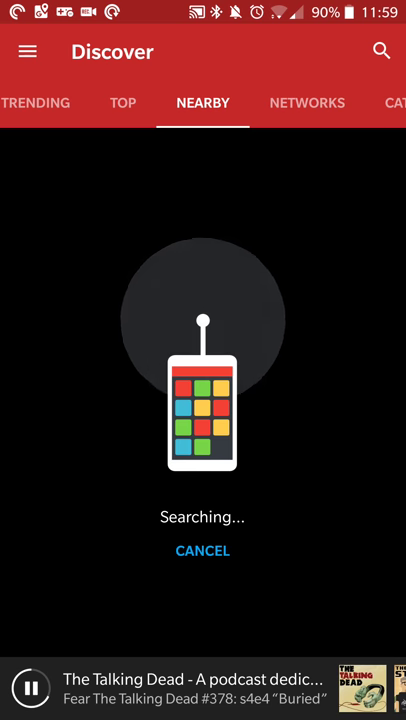
click(31, 687)
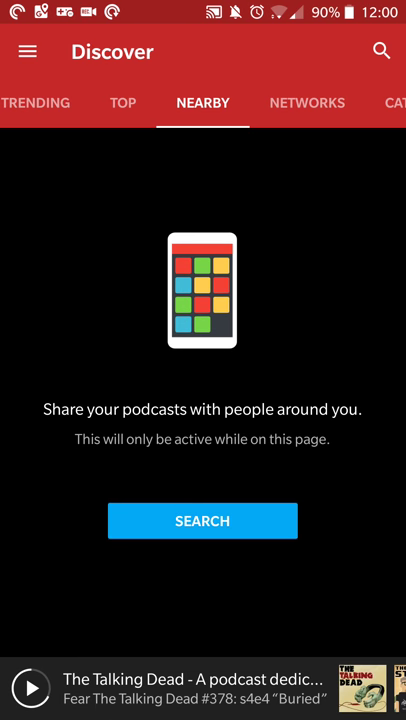
click(307, 103)
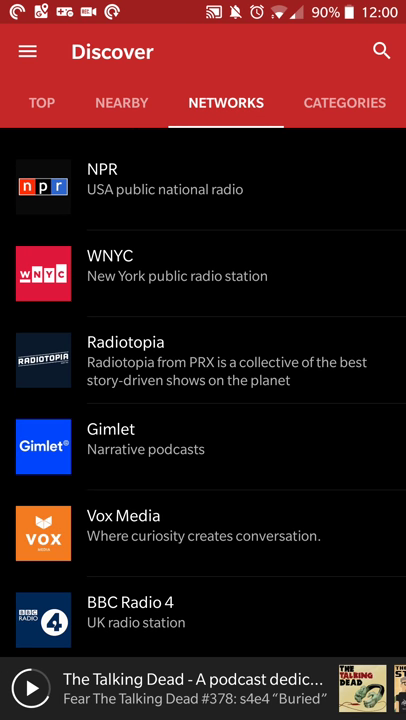
Scroll through the Networks list and TWiT's shows, then leave TWiT's show list.
scroll(down, 3)
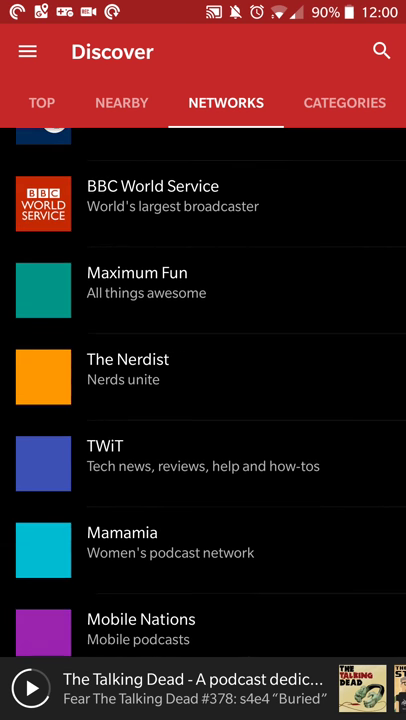
scroll(down, 3)
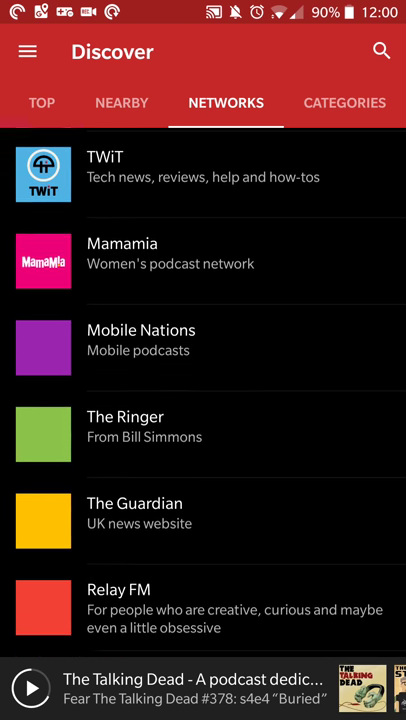
scroll(down, 3)
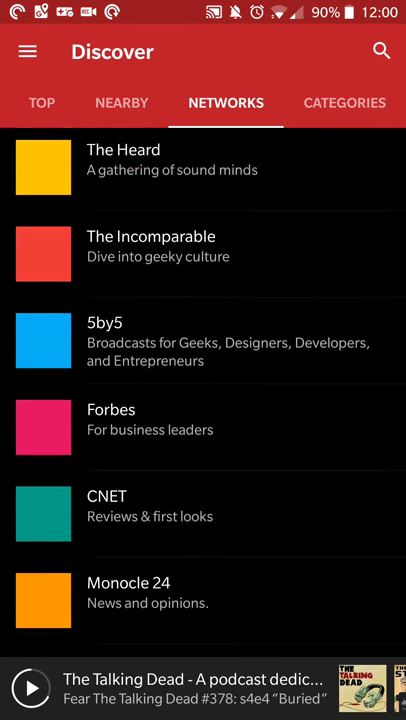
scroll(down, 3)
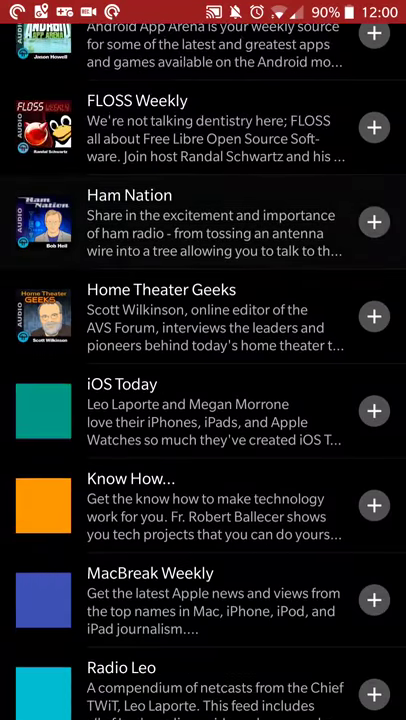
click(120, 680)
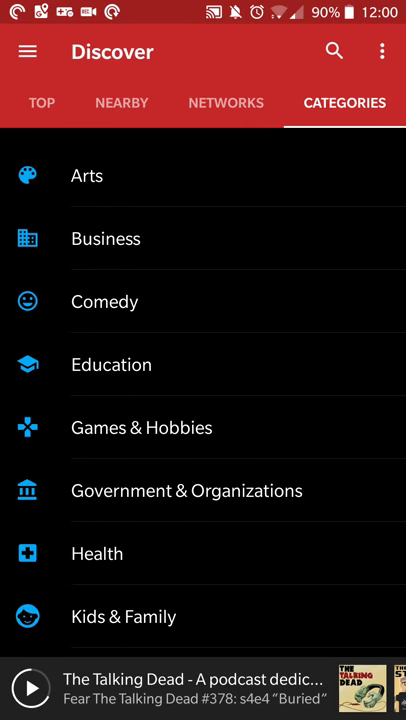
click(87, 175)
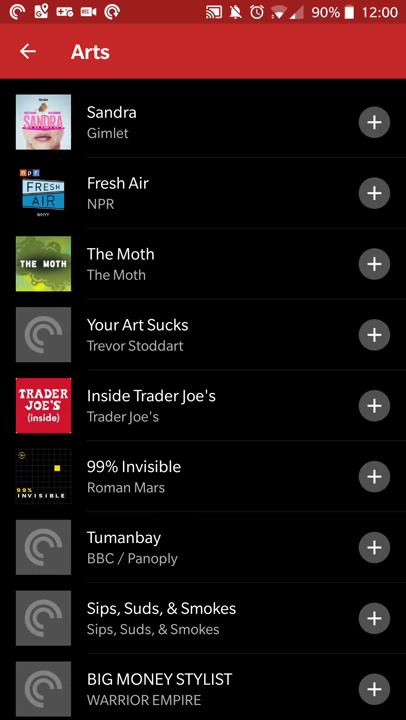
click(27, 52)
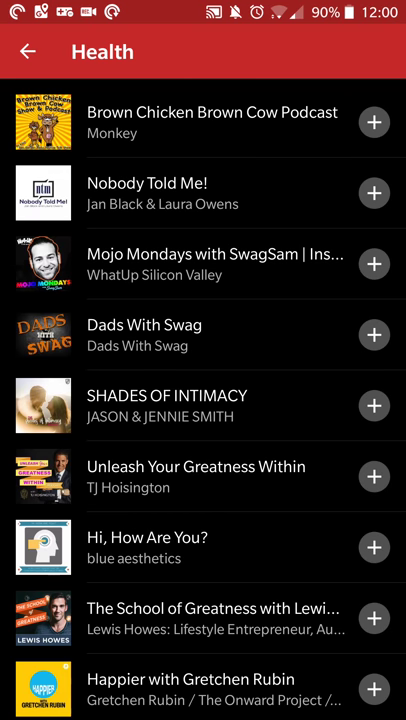
click(200, 547)
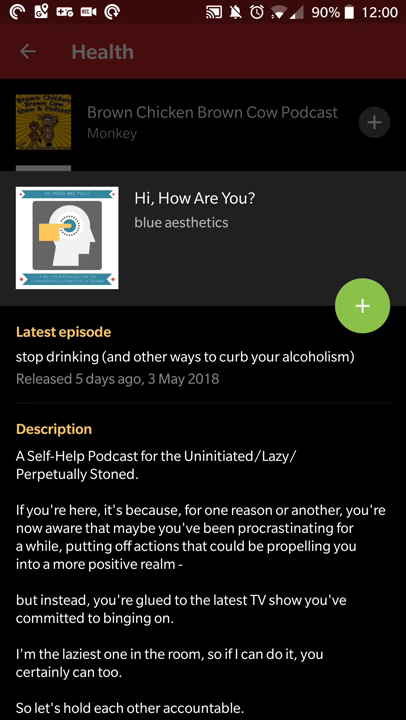
click(27, 51)
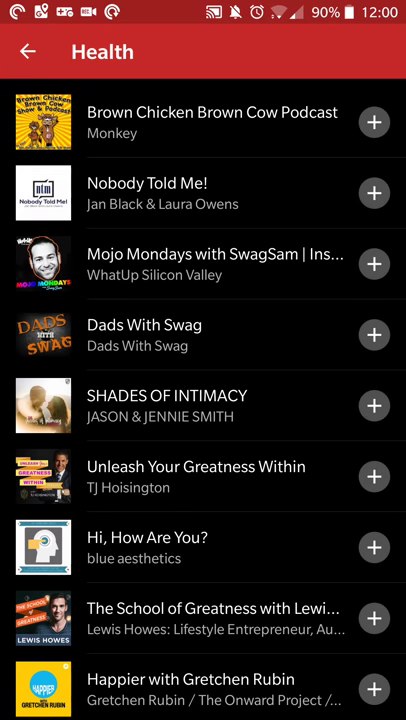
click(27, 51)
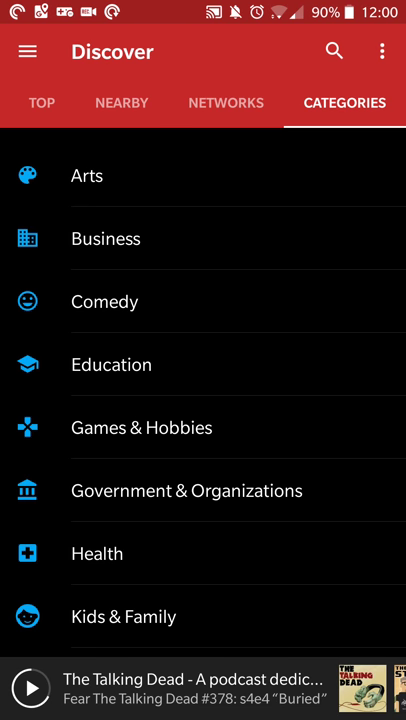
Search for "life of an account" and preview the Life of an Accounting Droid result.
click(334, 51)
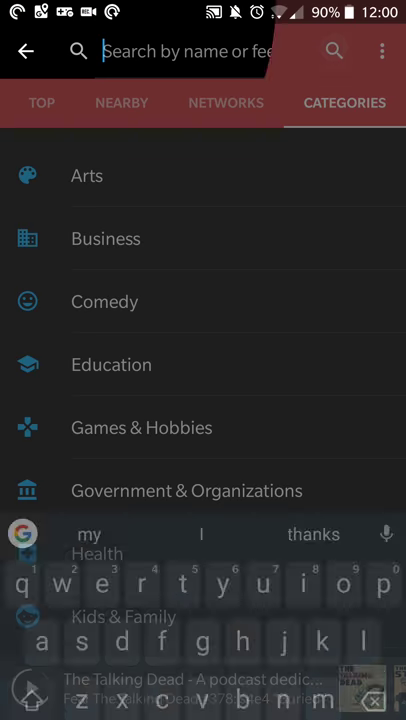
click(203, 51)
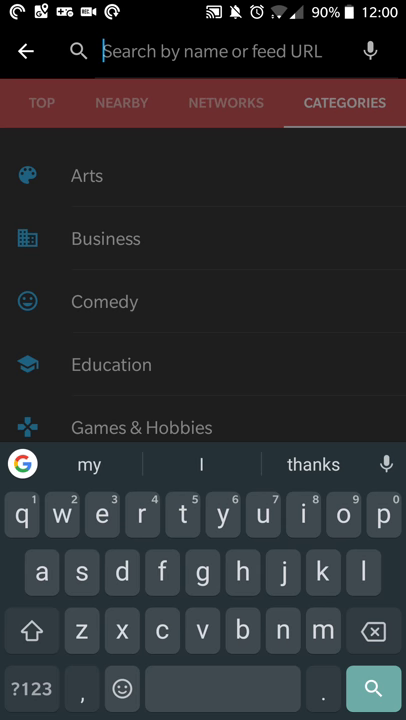
text(life is)
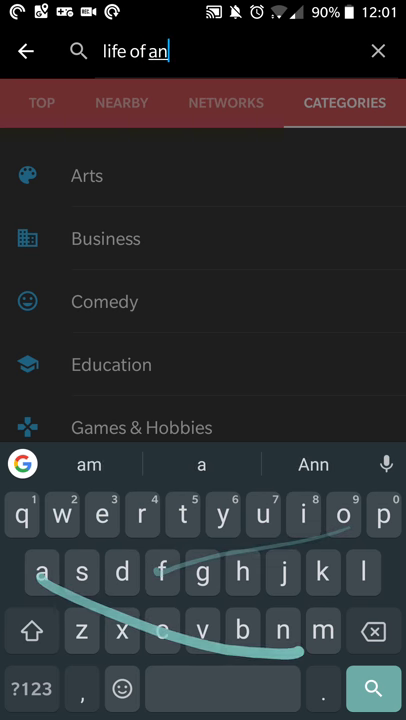
text(abortion)
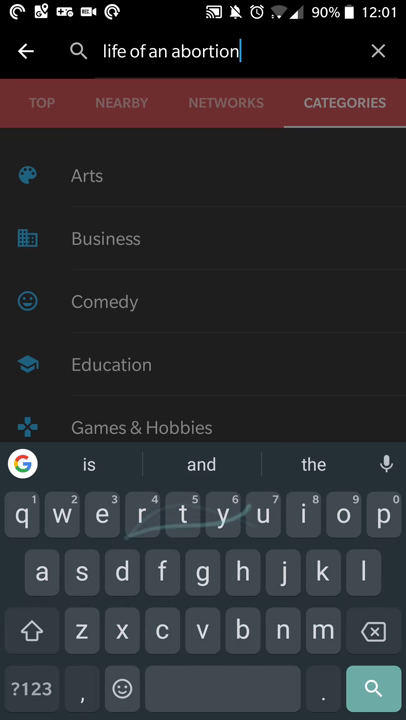
key(Backspace)
text(ccoun)
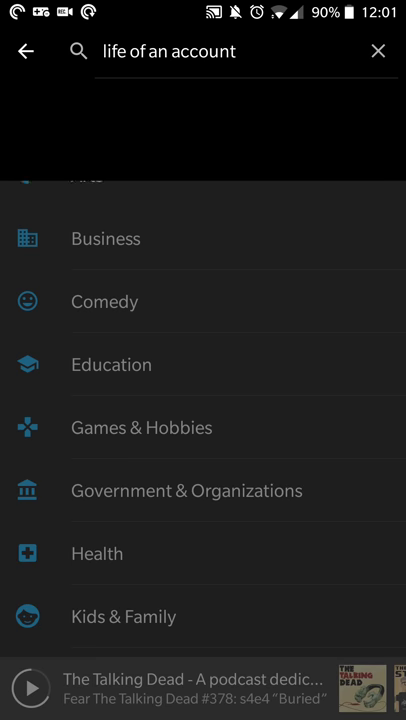
click(183, 113)
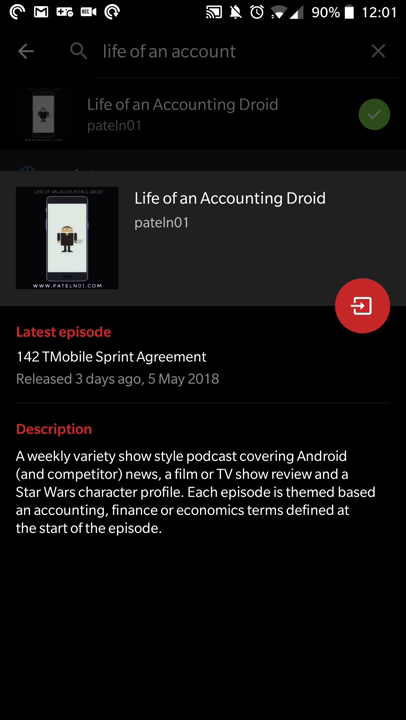
View the podcast page and episode 140 April 2018 Hodgepodge's show notes, returning to search results.
click(183, 114)
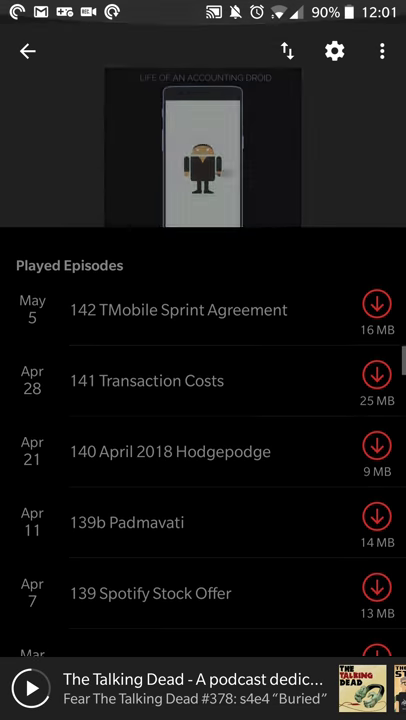
click(170, 451)
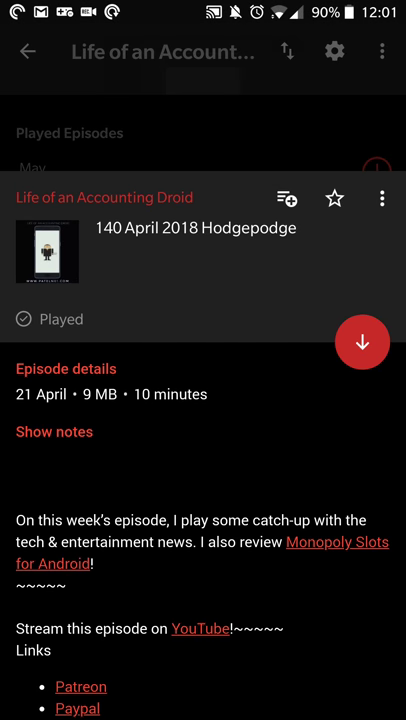
scroll(down, 3)
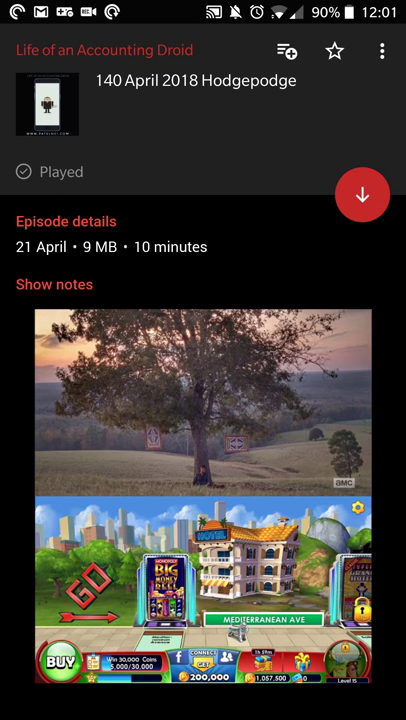
click(27, 51)
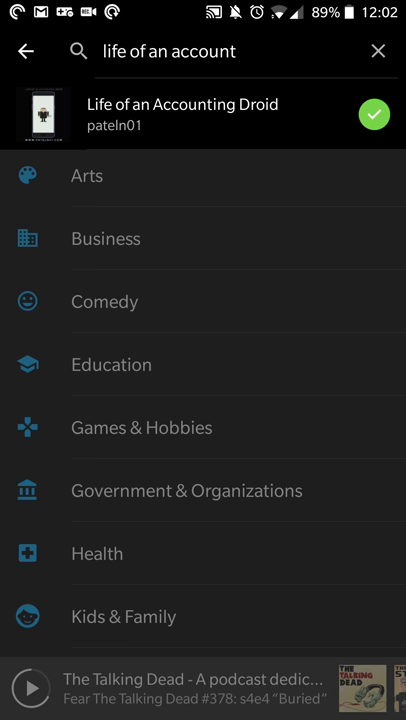
In Playback settings, view the Skip back duration dialog and close it unchanged.
click(25, 51)
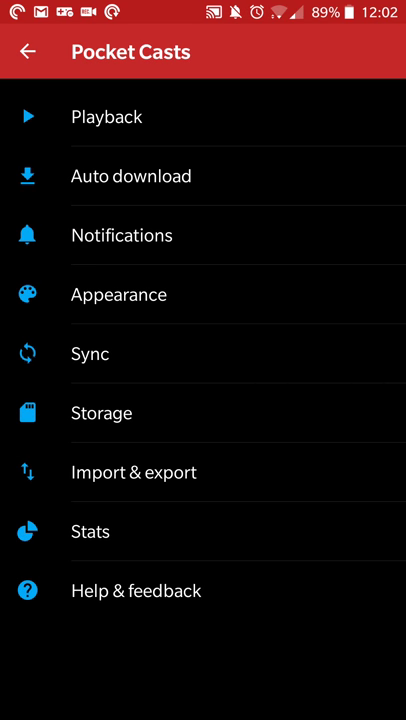
click(106, 116)
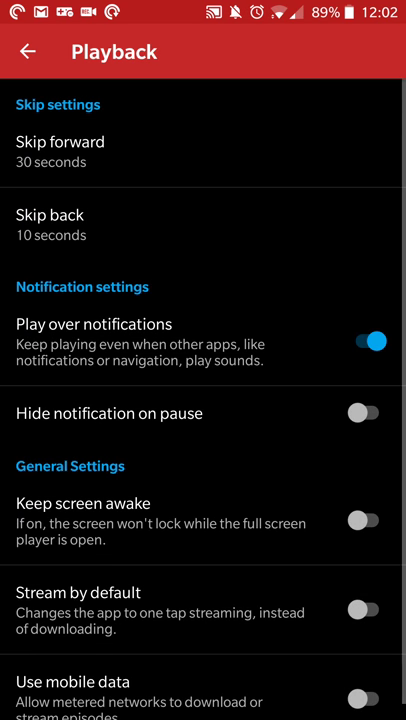
click(60, 150)
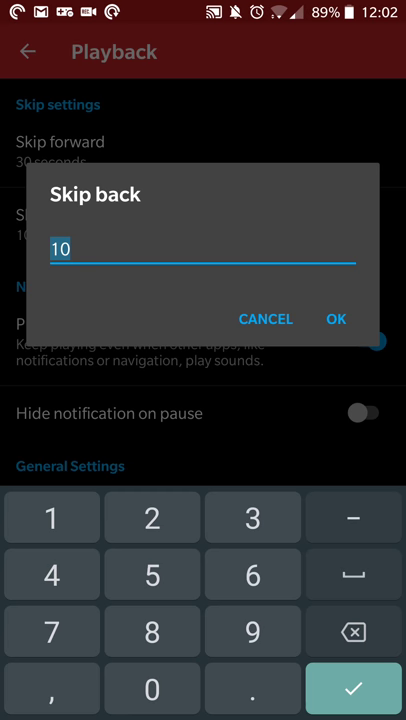
click(336, 318)
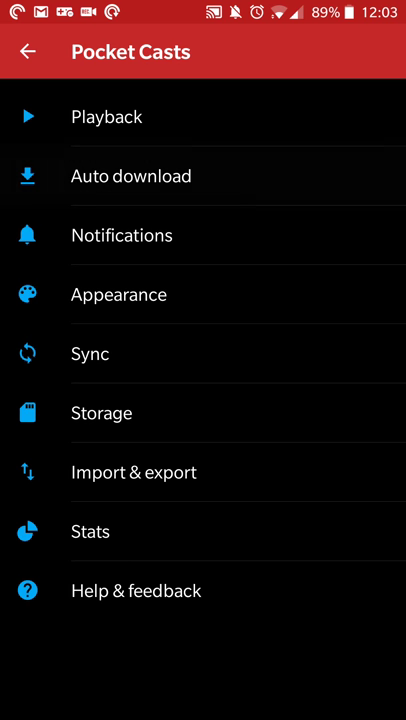
Limit auto download to Night Attack Patron Feed alone and return to the Settings list.
click(131, 176)
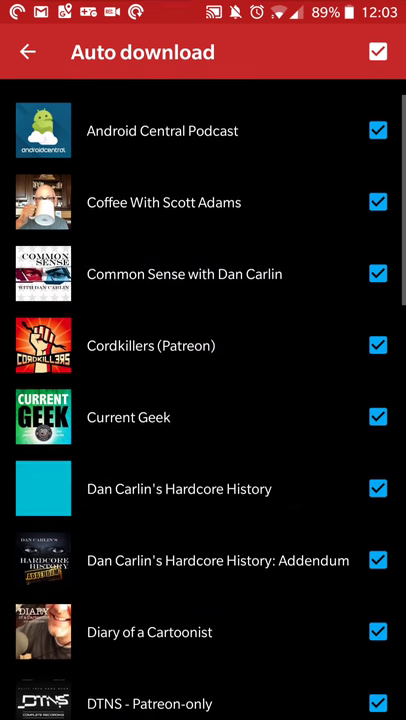
click(378, 52)
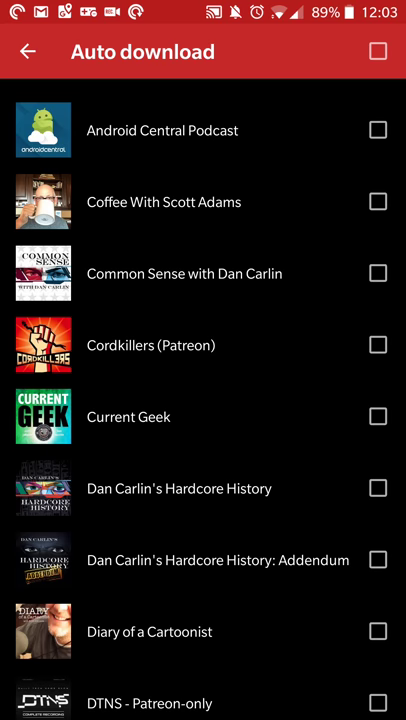
scroll(down, 3)
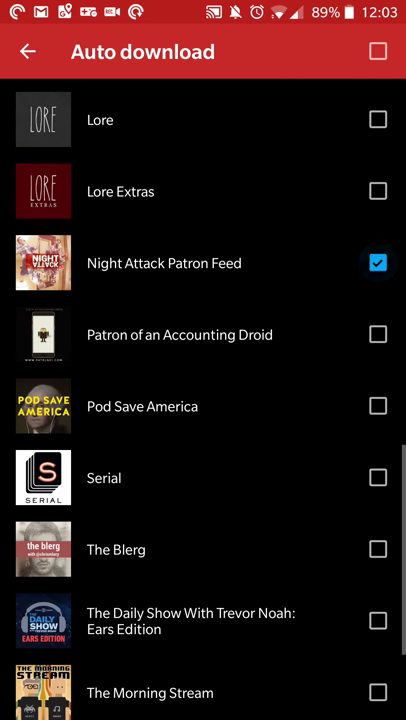
scroll(down, 3)
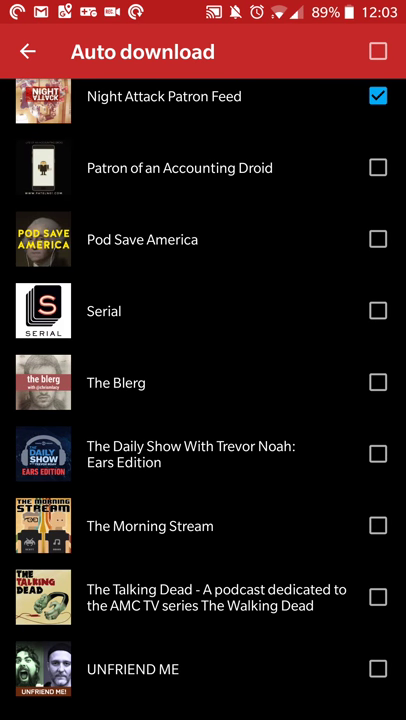
click(378, 51)
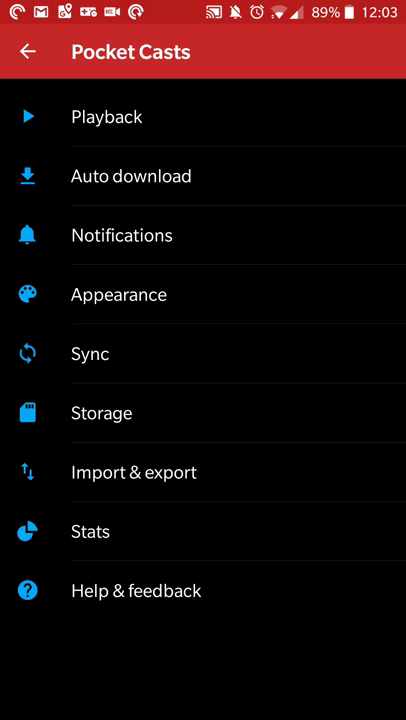
click(121, 235)
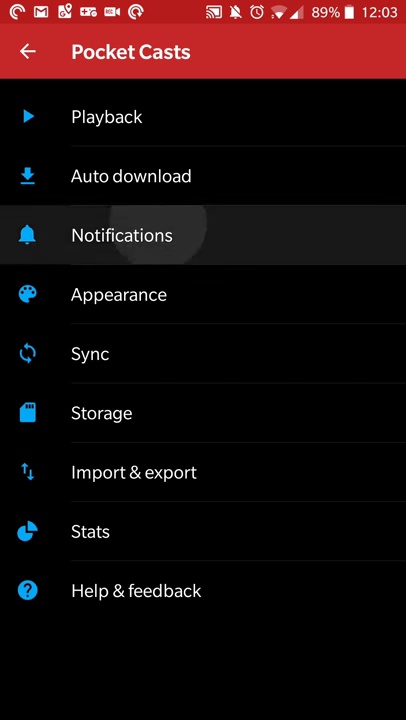
click(121, 235)
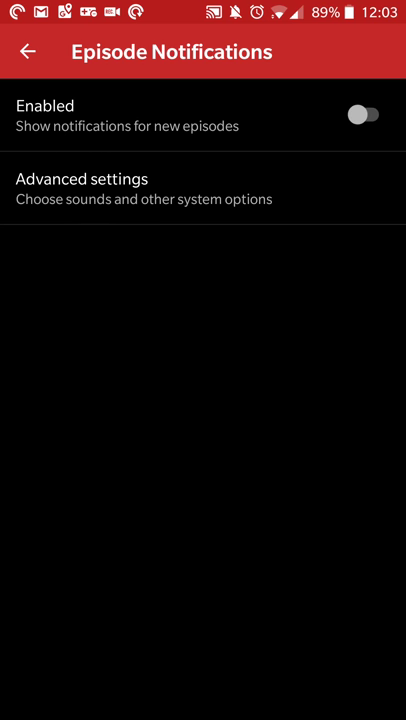
click(28, 52)
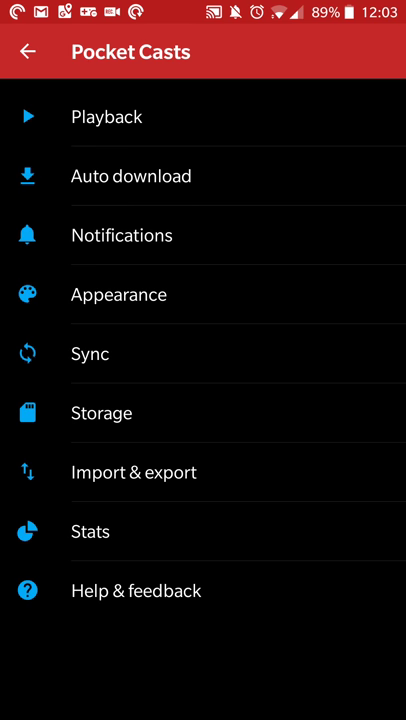
click(118, 294)
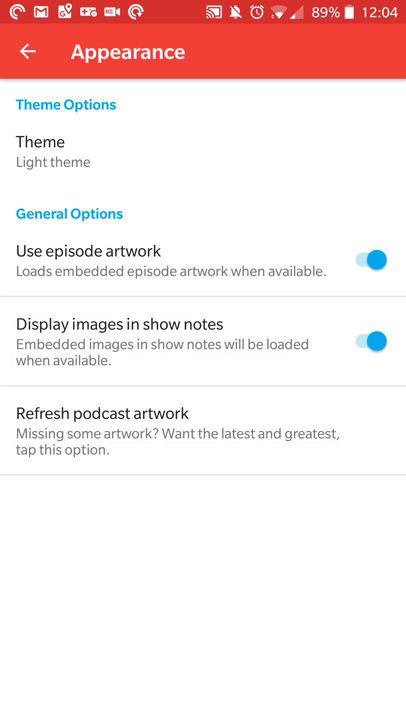
click(27, 52)
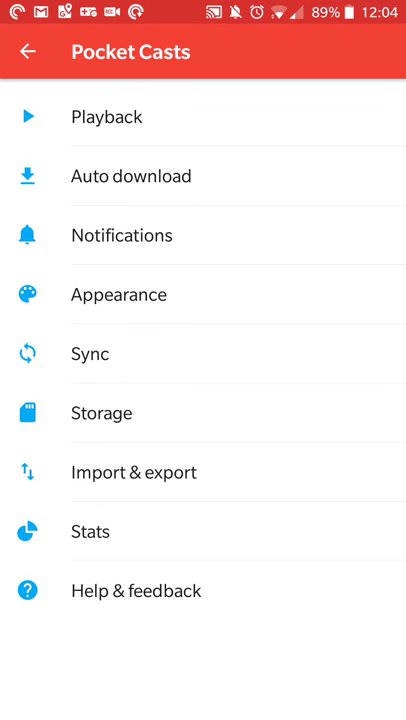
click(125, 294)
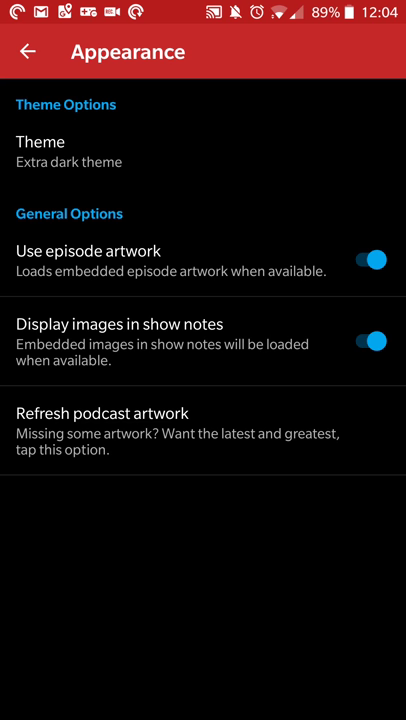
click(27, 52)
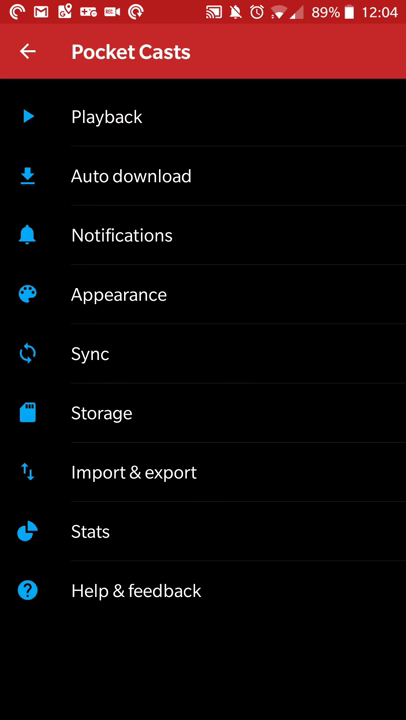
click(90, 354)
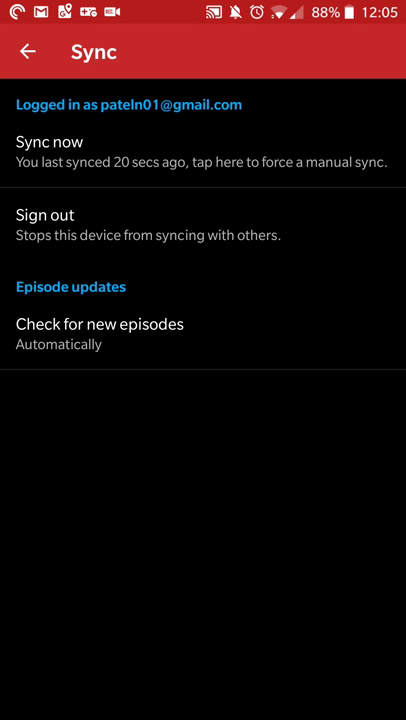
click(100, 324)
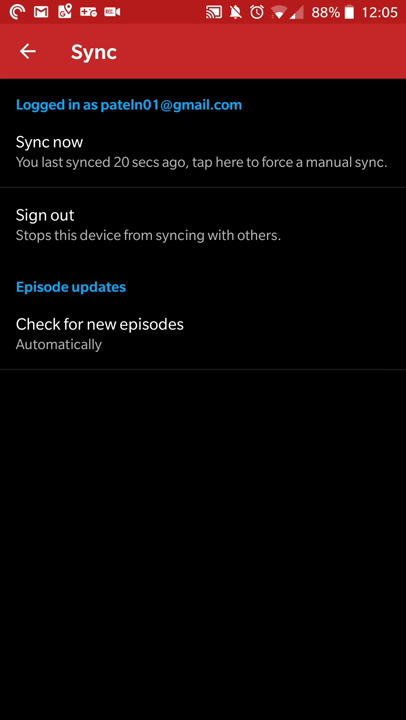
click(27, 52)
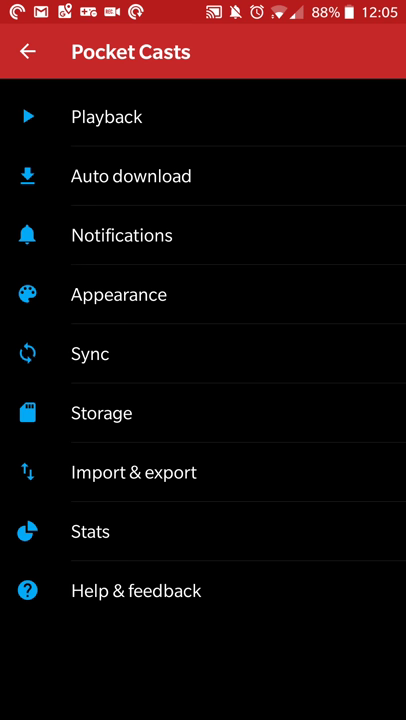
click(101, 412)
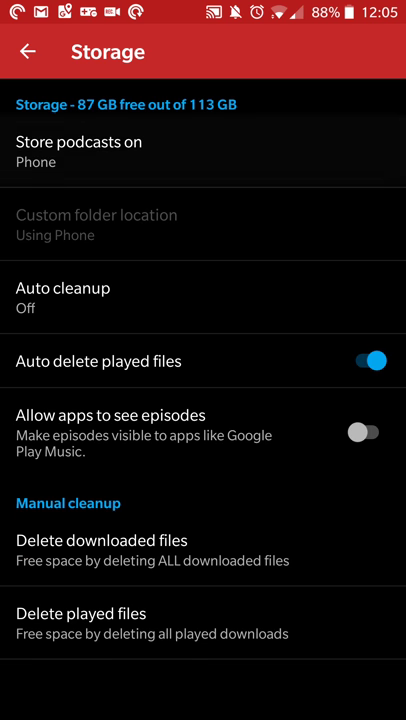
click(79, 152)
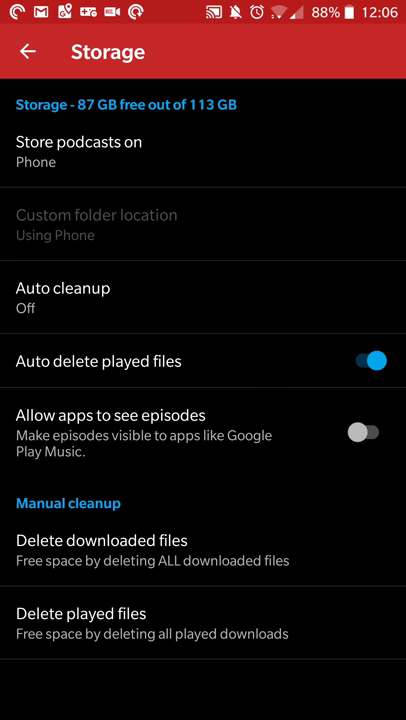
click(27, 51)
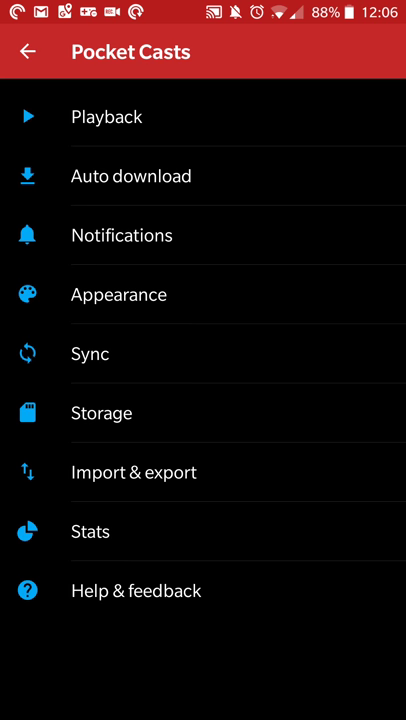
Bring up the Import & export page with OPML import and email/file export options.
click(133, 472)
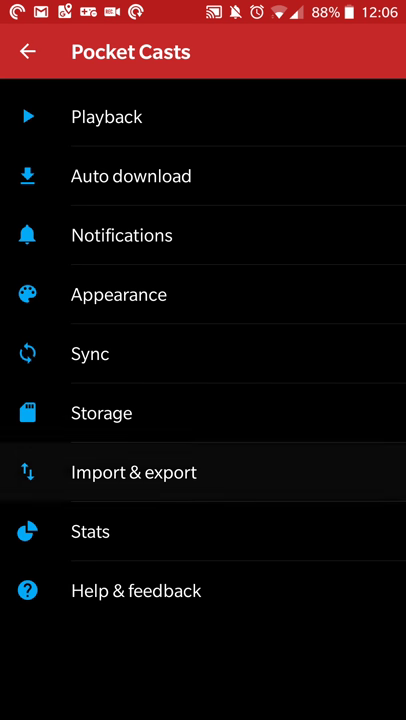
click(133, 472)
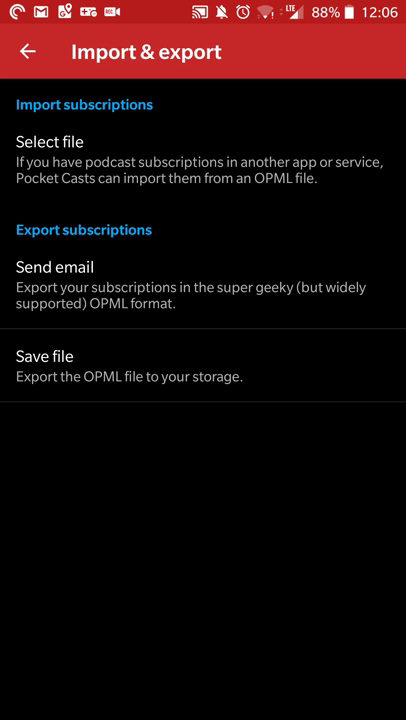
Leave Import & export and reach The Talking Dead's Now Playing screen with Audio Effects.
click(27, 52)
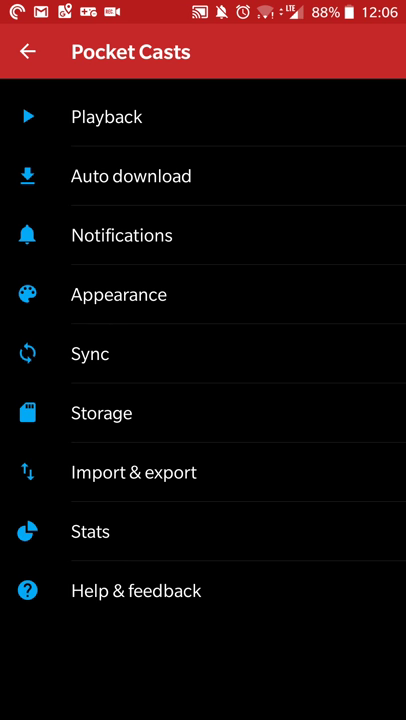
click(90, 531)
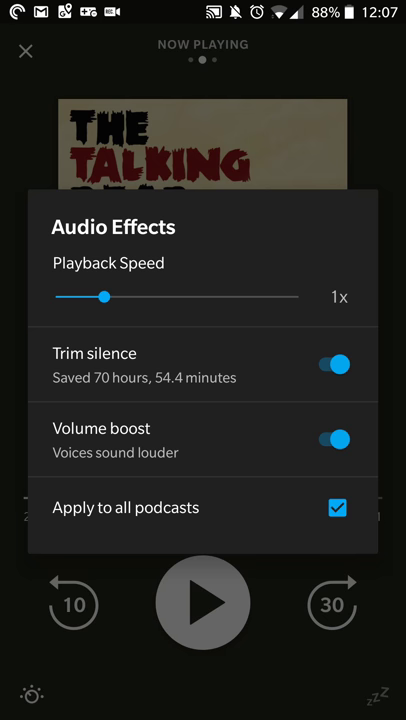
Try playback speed 3x and 0.5x, settle on 1x, and untick 'Apply to all podcasts'.
drag(105, 297, 300, 297)
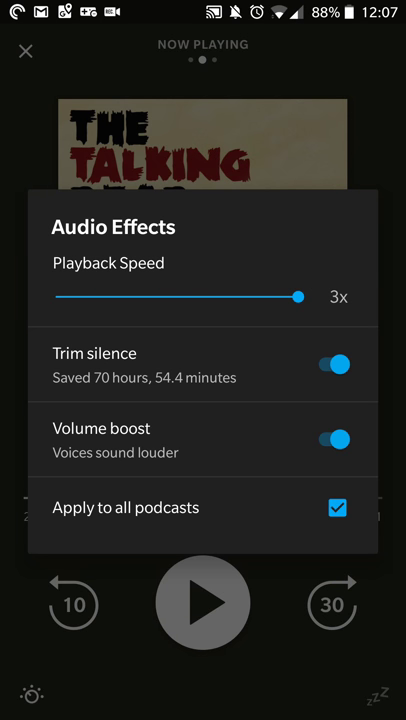
drag(301, 297, 56, 297)
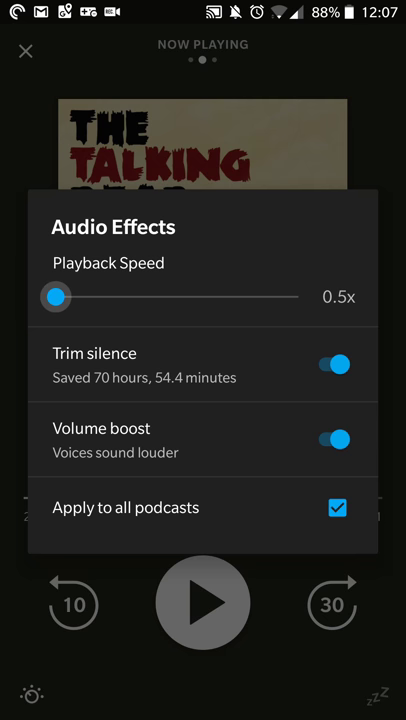
drag(56, 297, 107, 297)
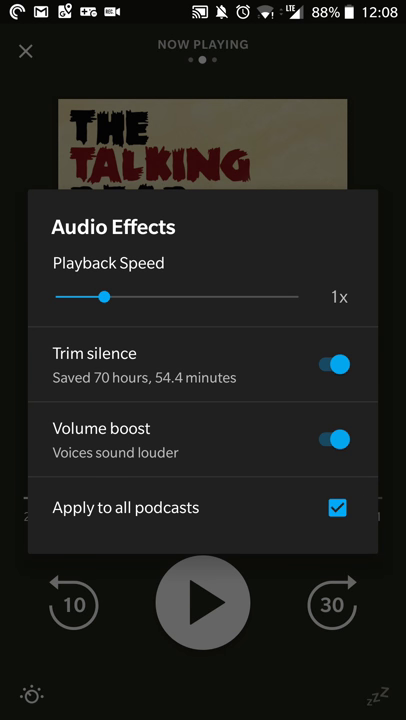
click(337, 508)
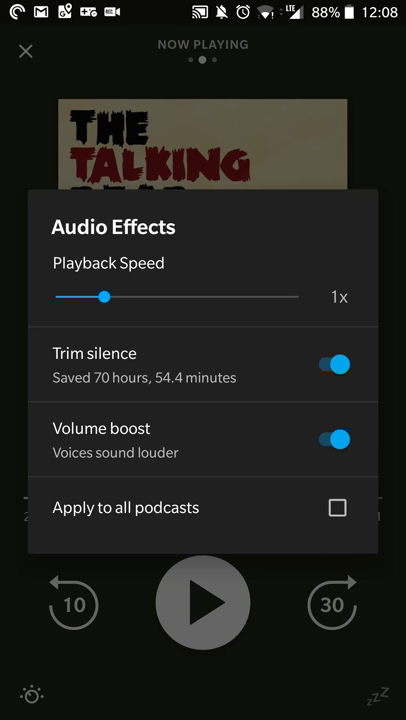
click(337, 508)
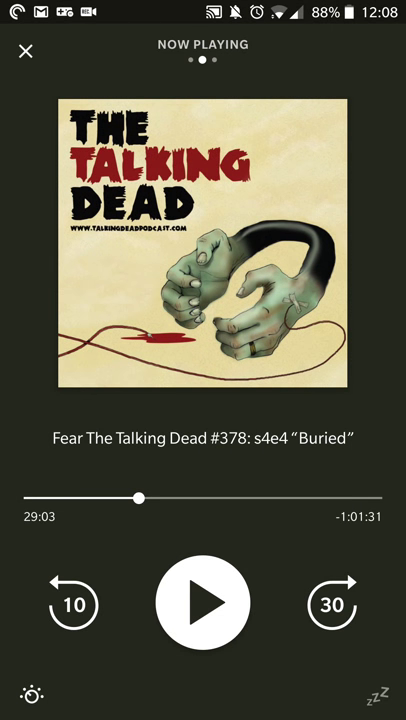
Close Now Playing and show the navigation drawer over the In Progress list.
click(25, 51)
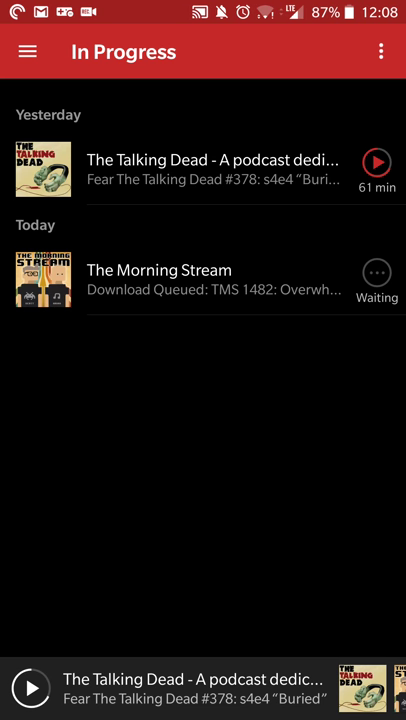
click(27, 51)
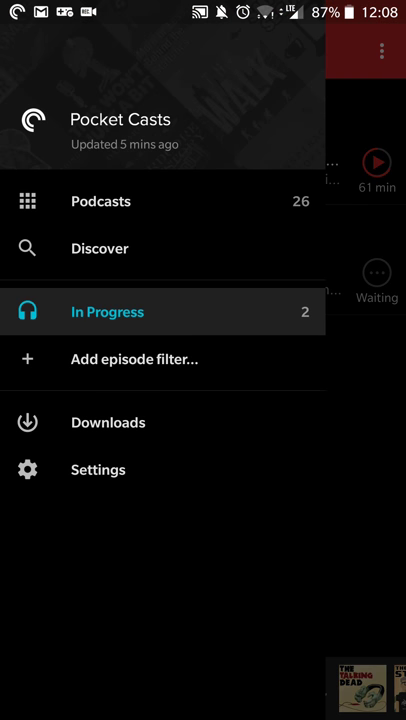
Create a new episode filter named Filter 1 with its default settings.
click(134, 359)
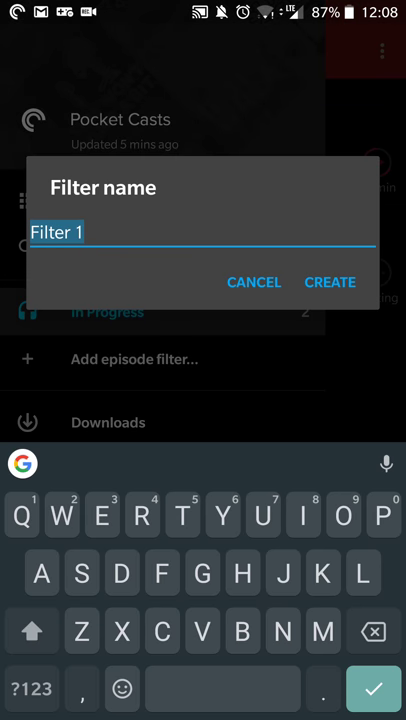
click(330, 282)
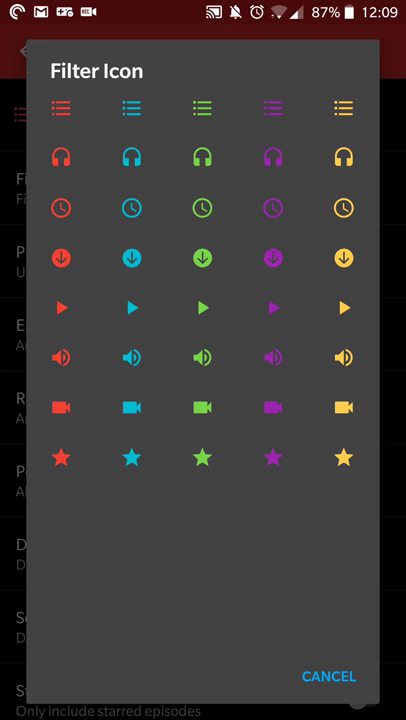
click(201, 406)
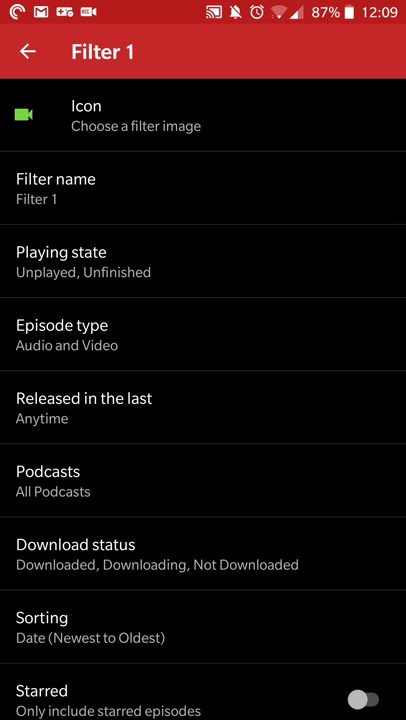
Review Filter 1's playing state and download status choices, leaving both unchanged.
click(62, 334)
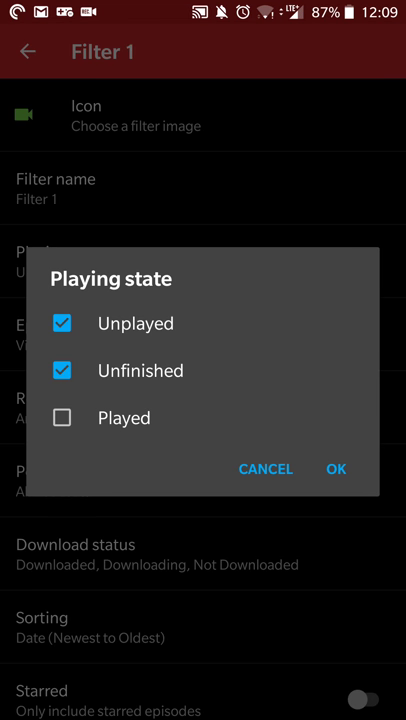
click(335, 469)
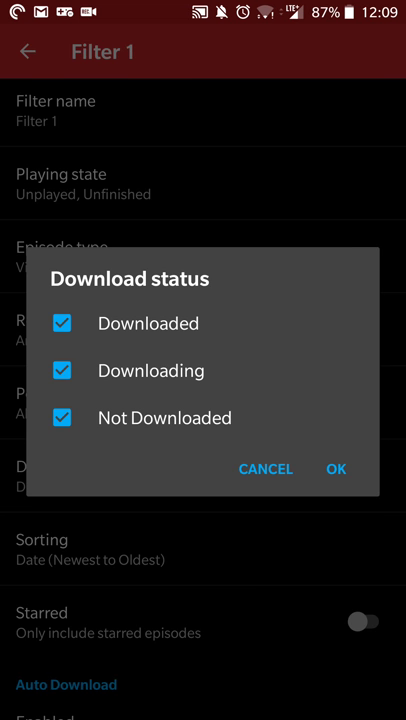
click(335, 469)
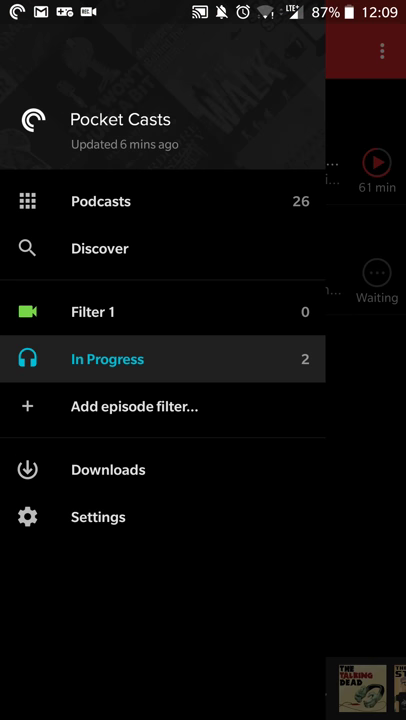
Open the empty Filter 1 list, revisit its name prompt and keep the name unchanged.
click(92, 311)
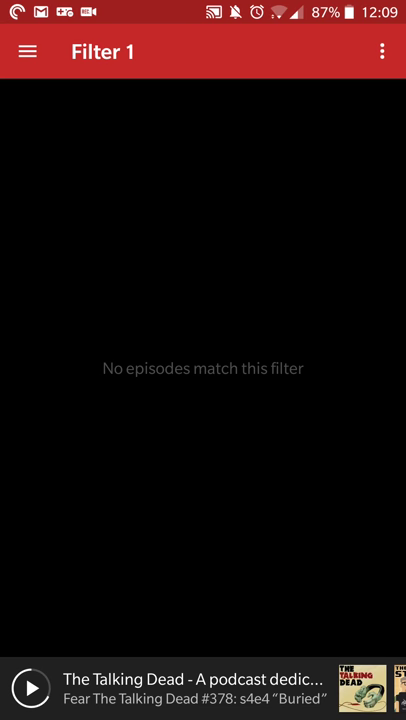
click(383, 51)
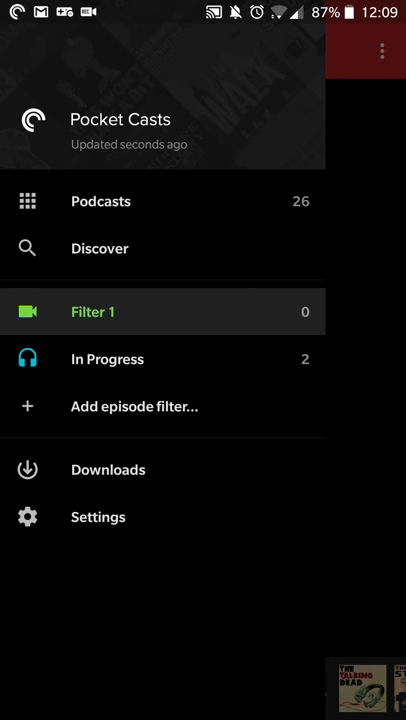
click(92, 311)
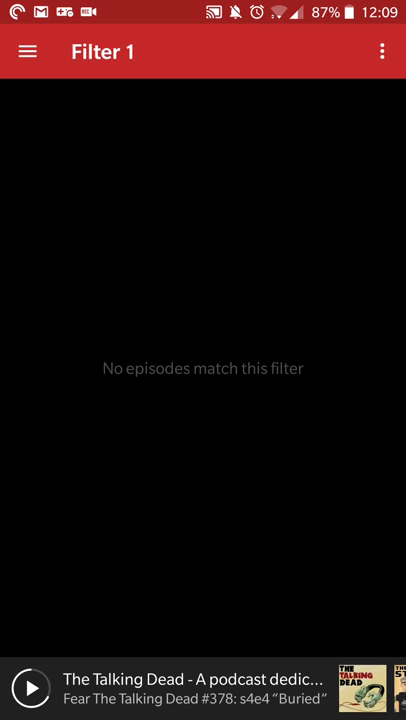
click(382, 51)
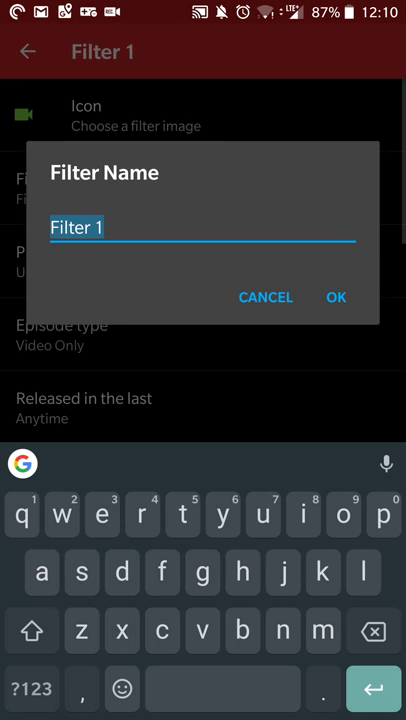
click(335, 297)
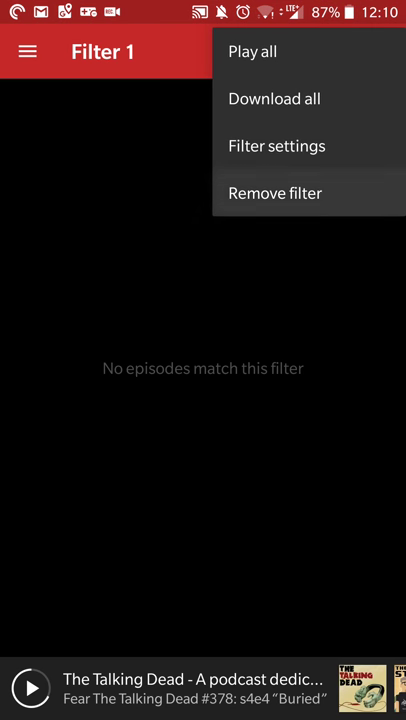
Review the In Progress filter's playing state unchanged, then exit to the home screen.
click(27, 51)
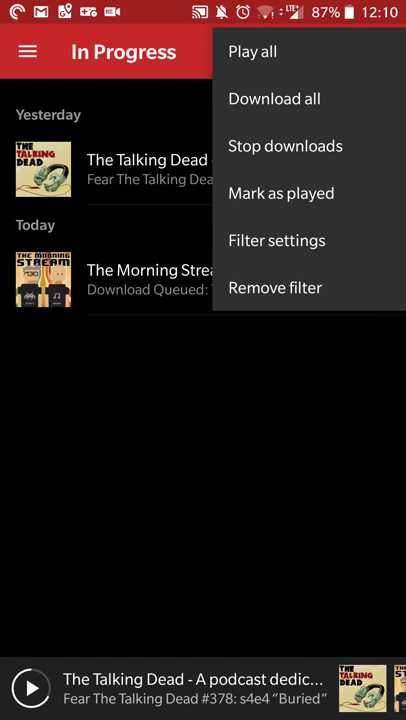
click(276, 240)
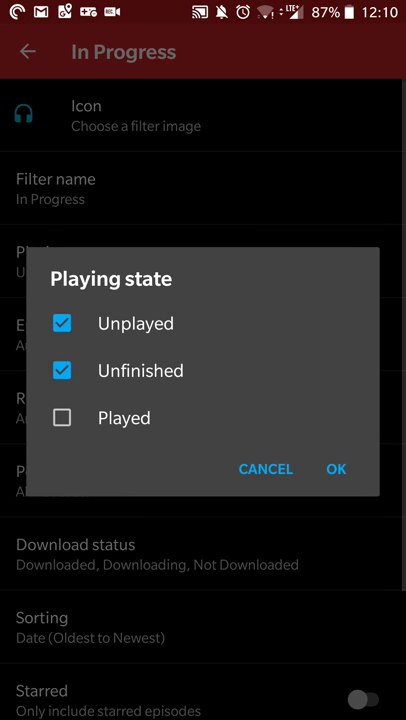
click(336, 469)
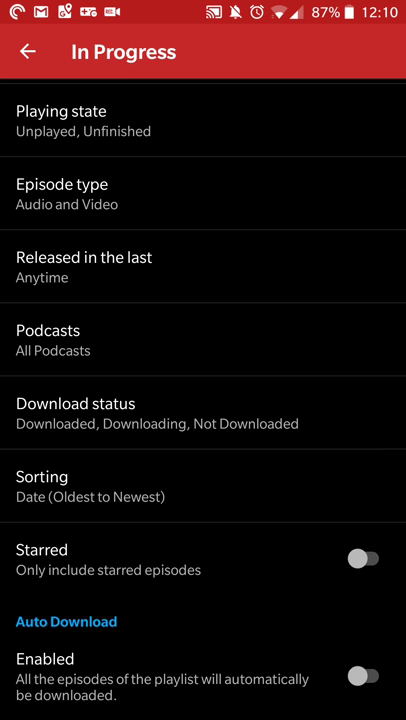
click(27, 51)
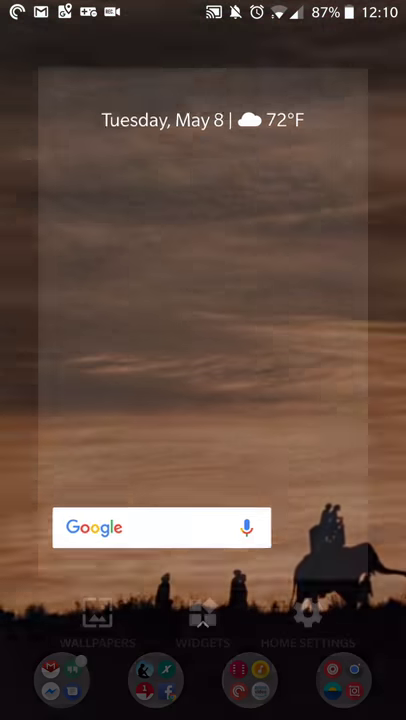
Browse through the home screen's widget list.
click(203, 623)
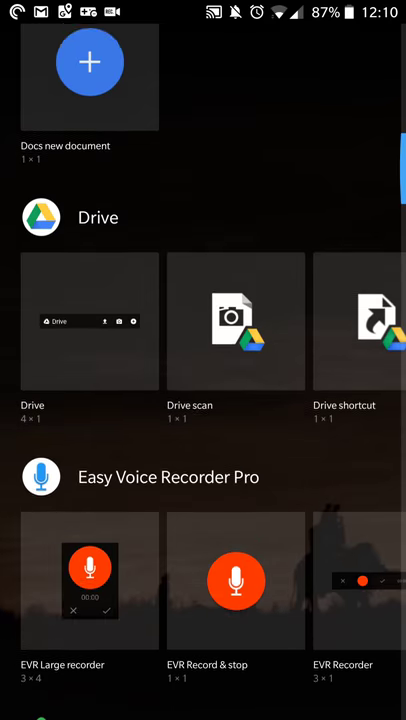
scroll(down, 3)
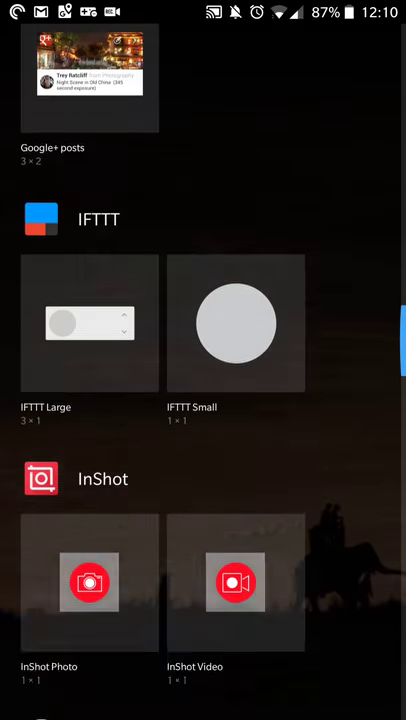
scroll(down, 3)
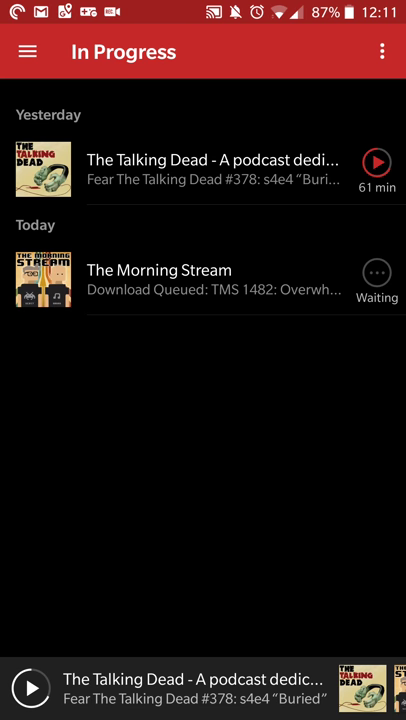
Return to Pocket Casts and reach its main Settings list.
key(HOME)
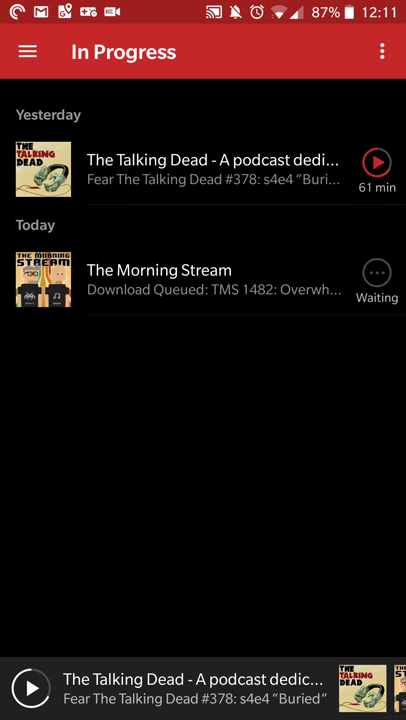
key(Home)
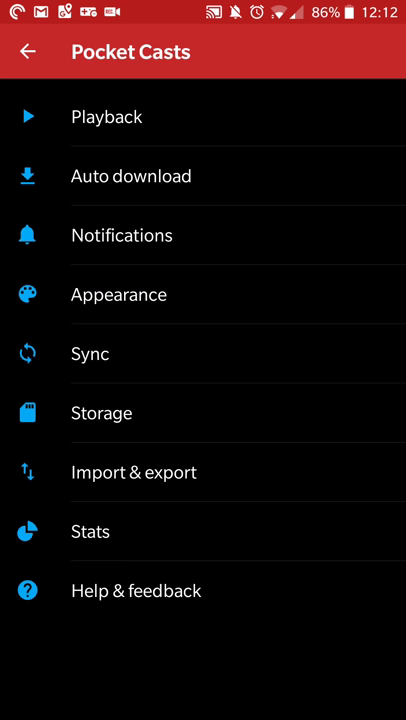
Glance at Playback settings, return via the navigation drawer, and exit to the home screen's Media folder.
click(107, 116)
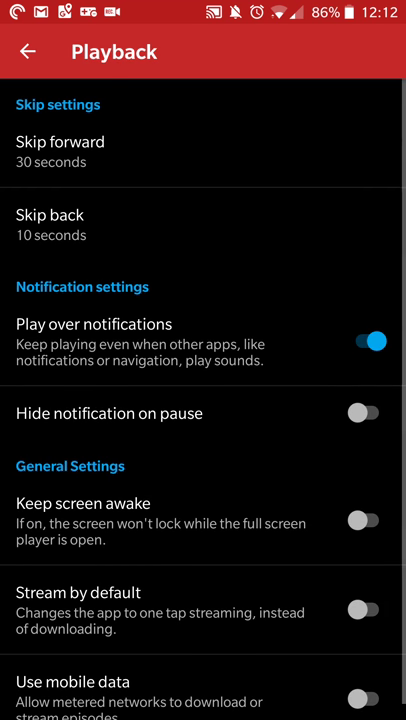
click(27, 51)
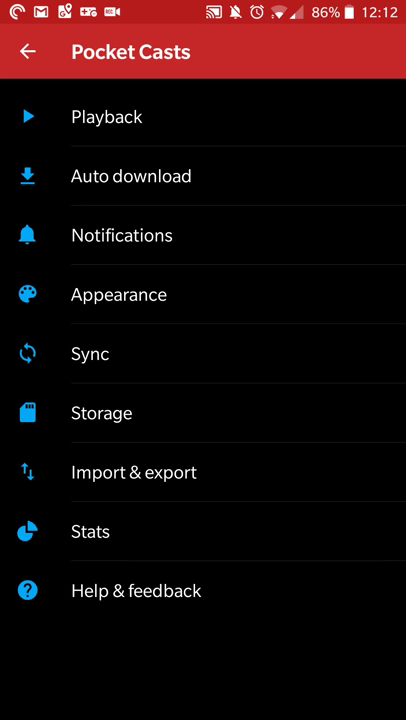
click(27, 52)
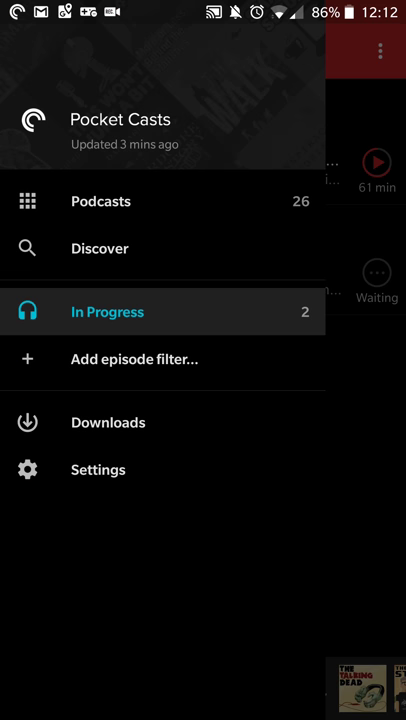
click(100, 201)
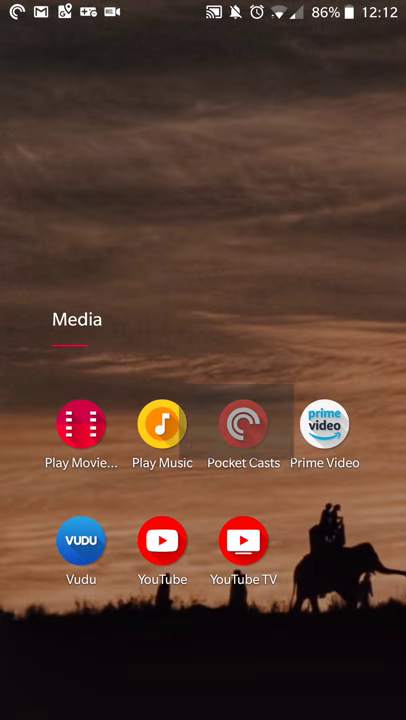
Reopen Pocket Casts, visit In Progress, and reach Discover's Top chart scrolled to entries 94–100.
click(243, 425)
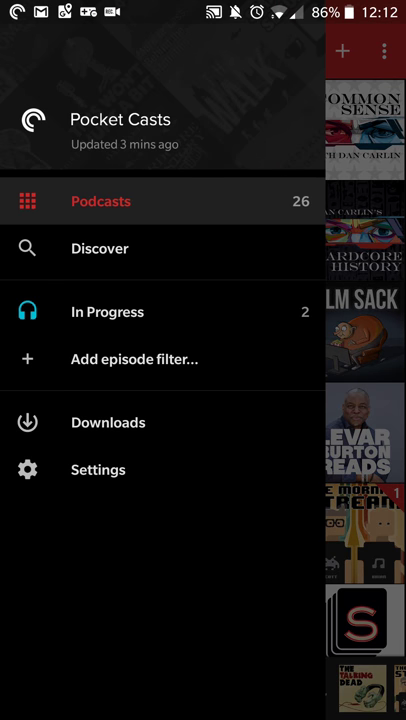
click(107, 311)
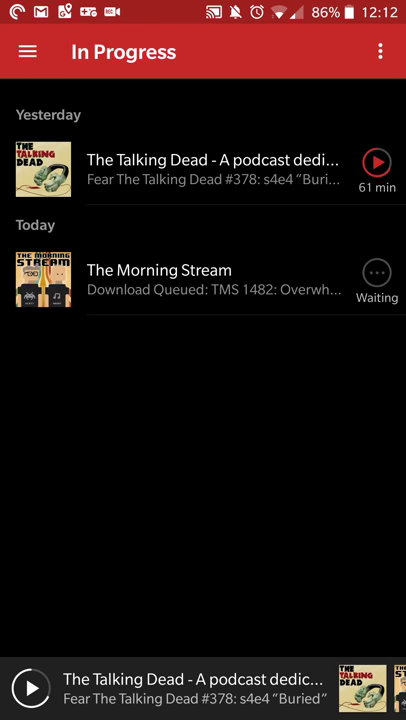
click(27, 51)
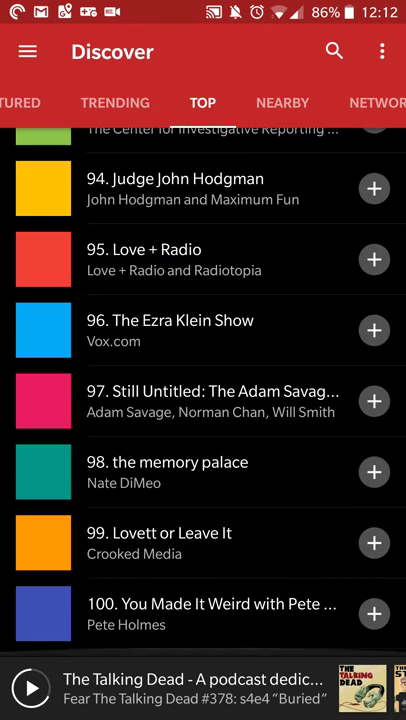
Scroll the Networks list past NPR and Panoply to The Incomparable, 5by5 and Forbes.
click(378, 103)
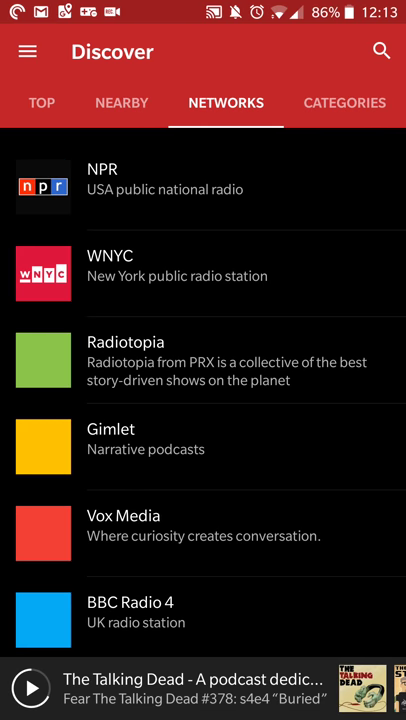
scroll(down, 3)
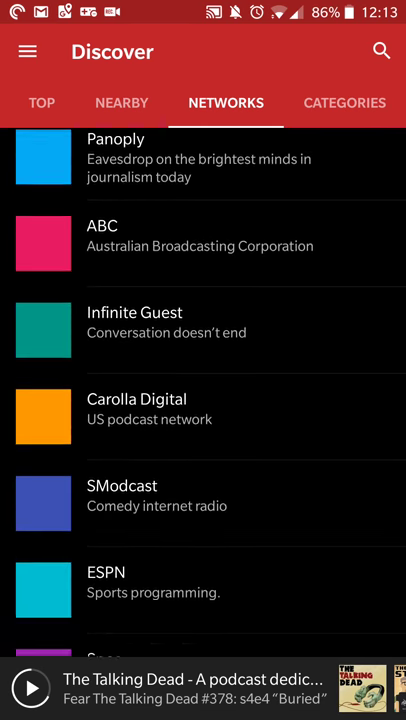
scroll(down, 3)
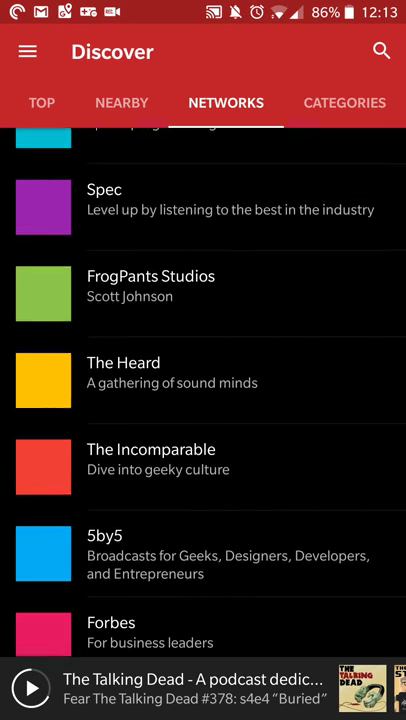